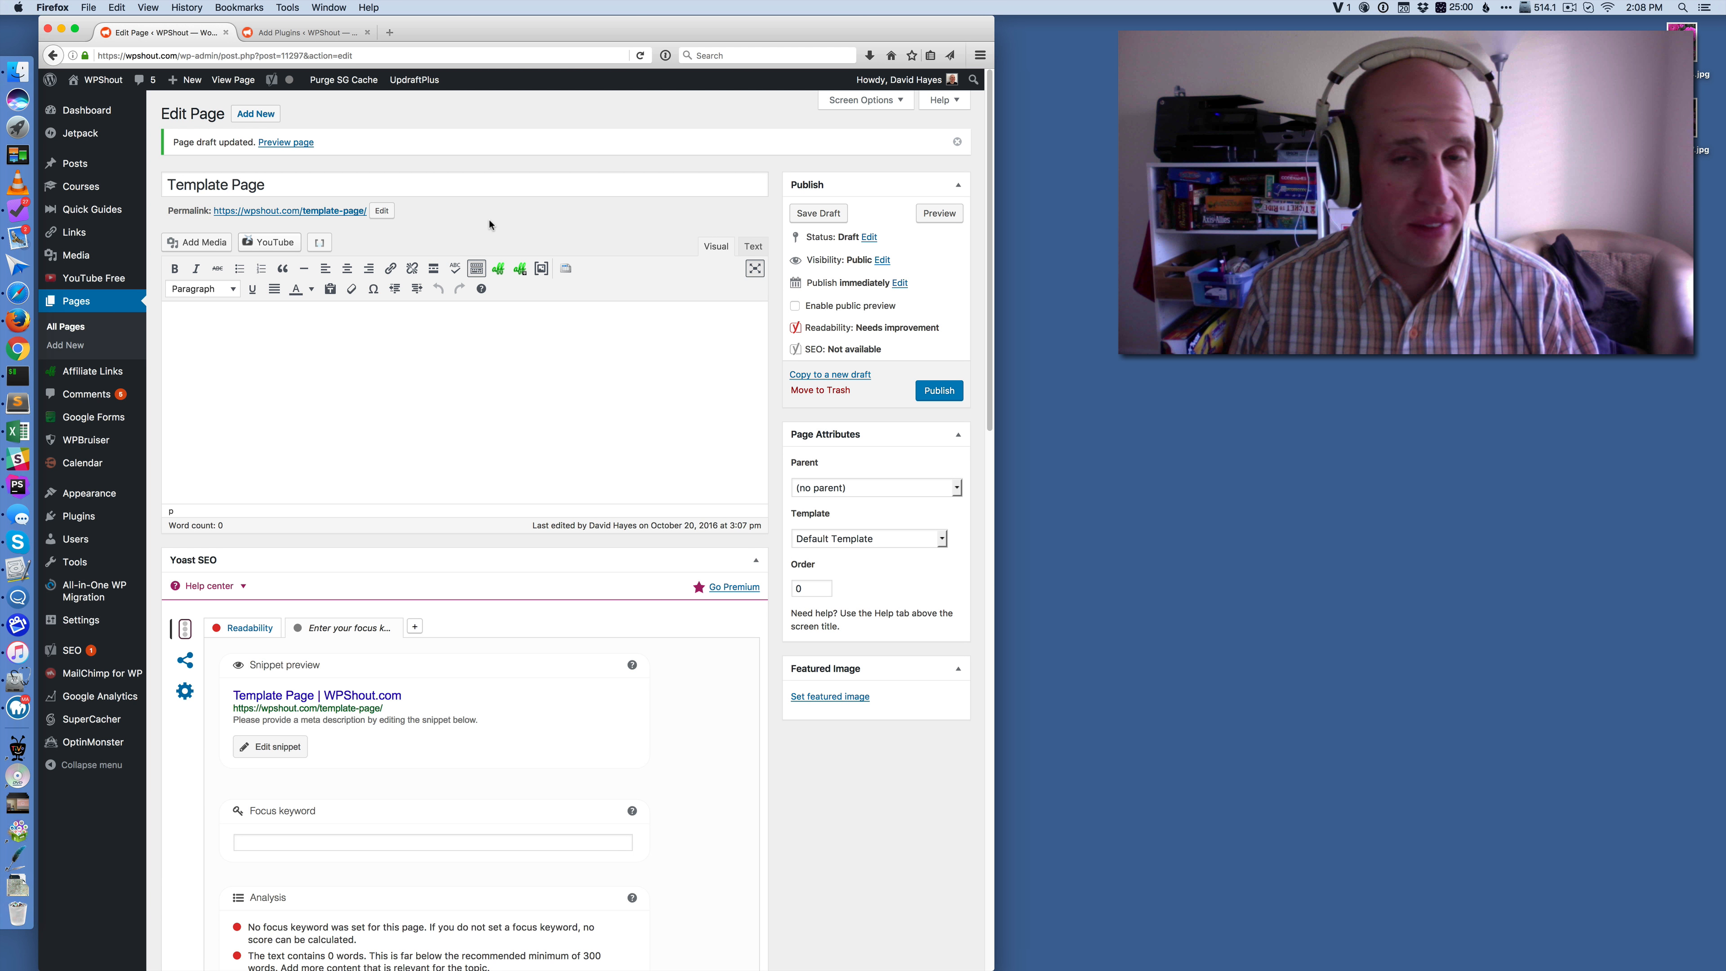
Search Add Plugins for 'duplicate post' and install the Duplicate Post plugin
left_click(308, 32)
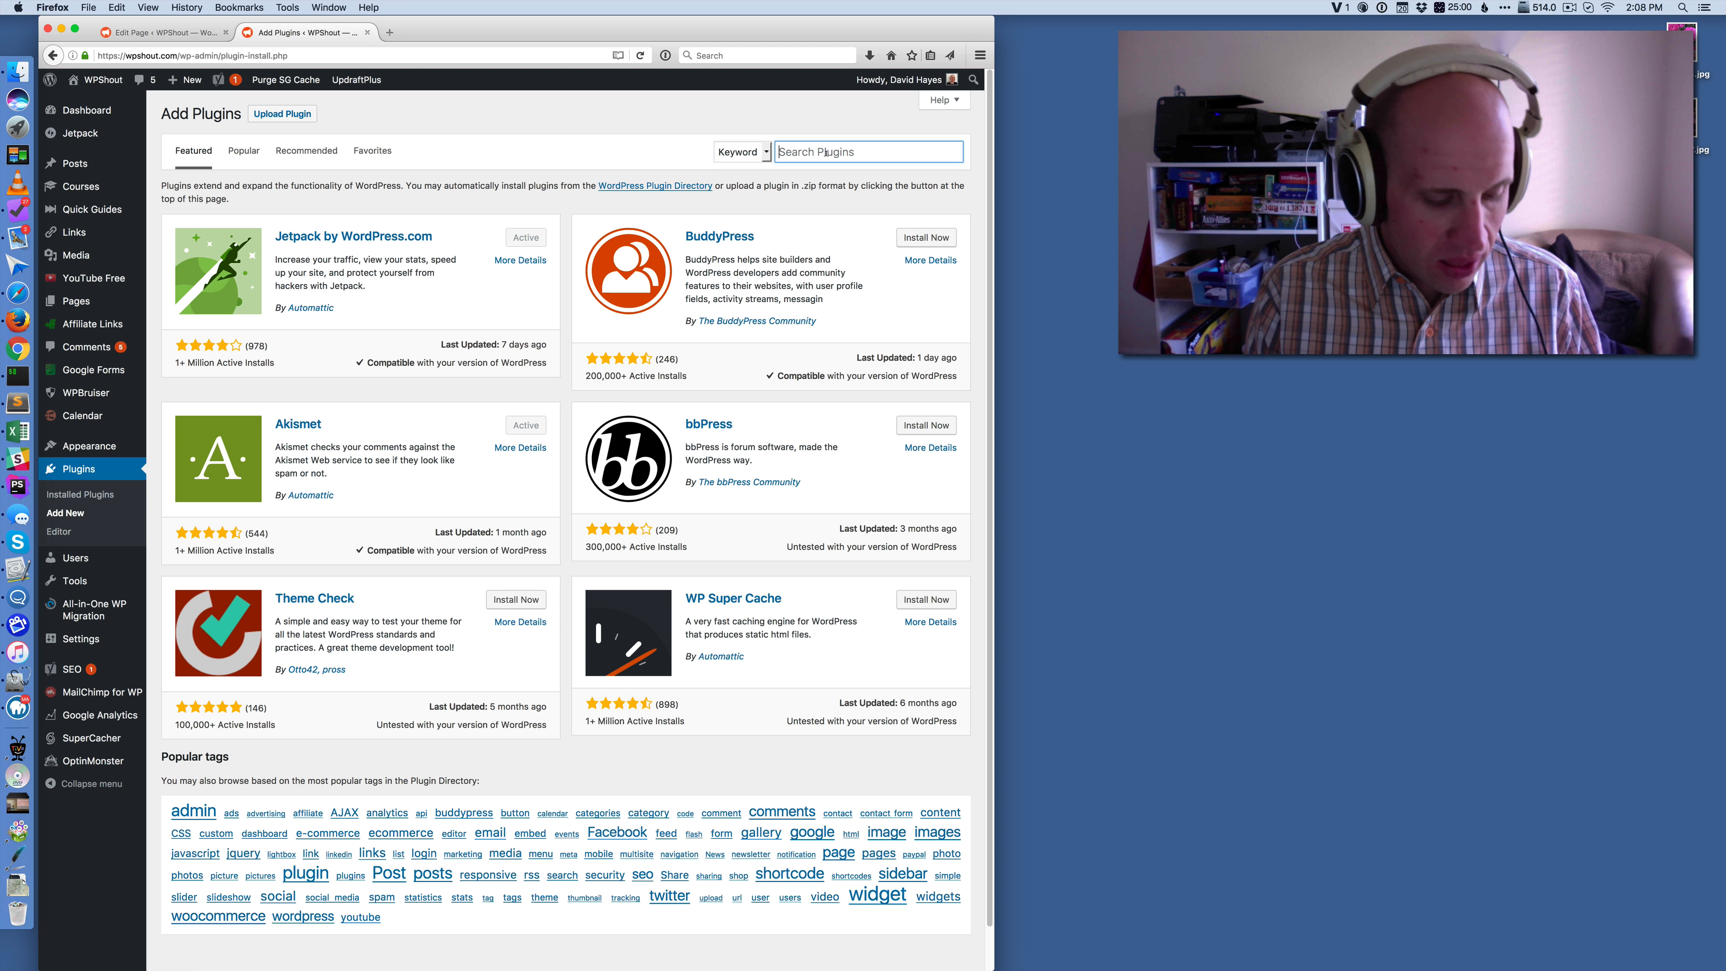
type("duplicate post")
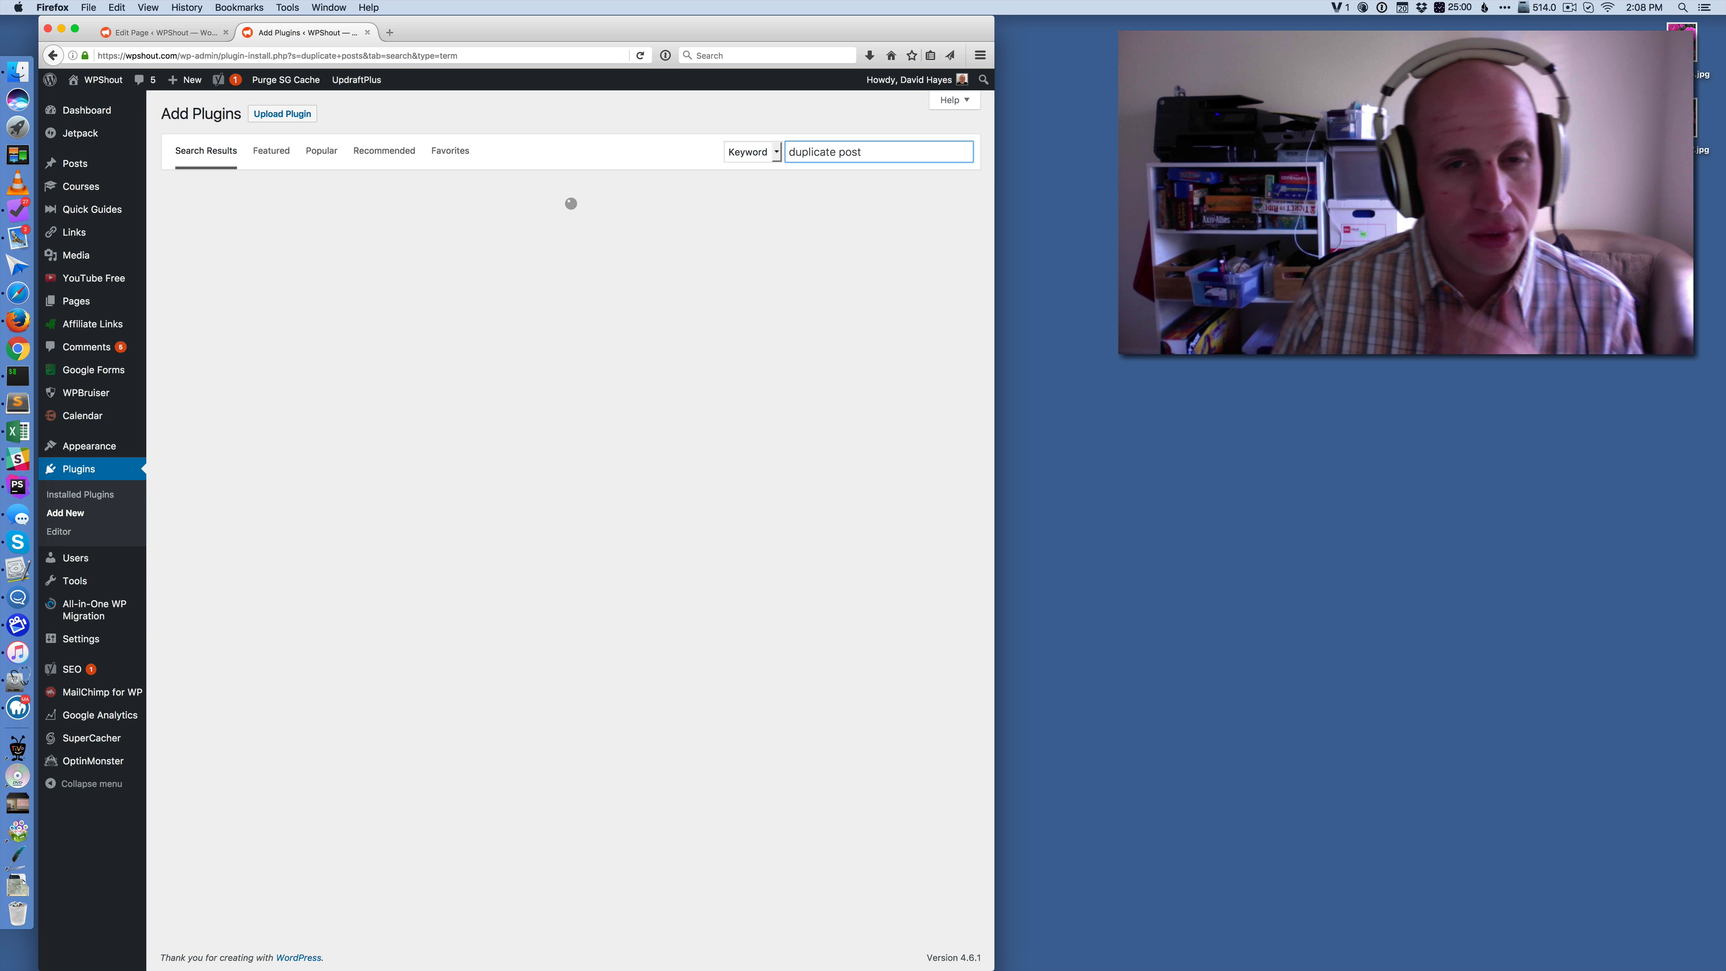
mouse_move(907, 274)
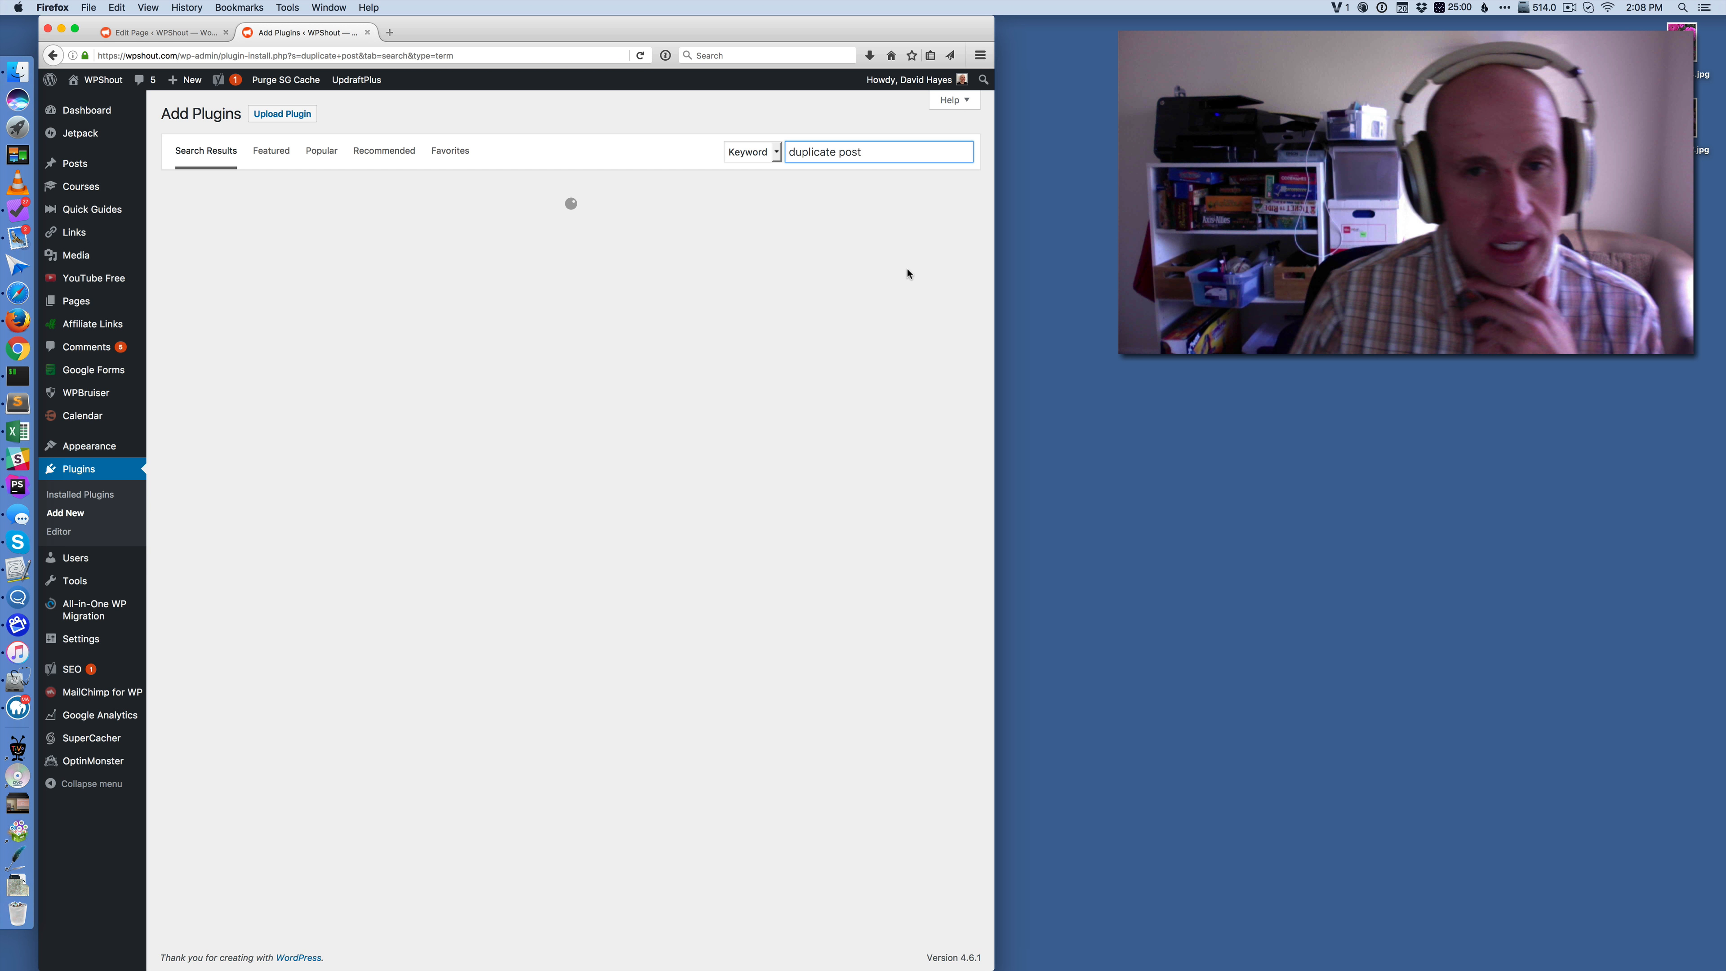
left_click(510, 220)
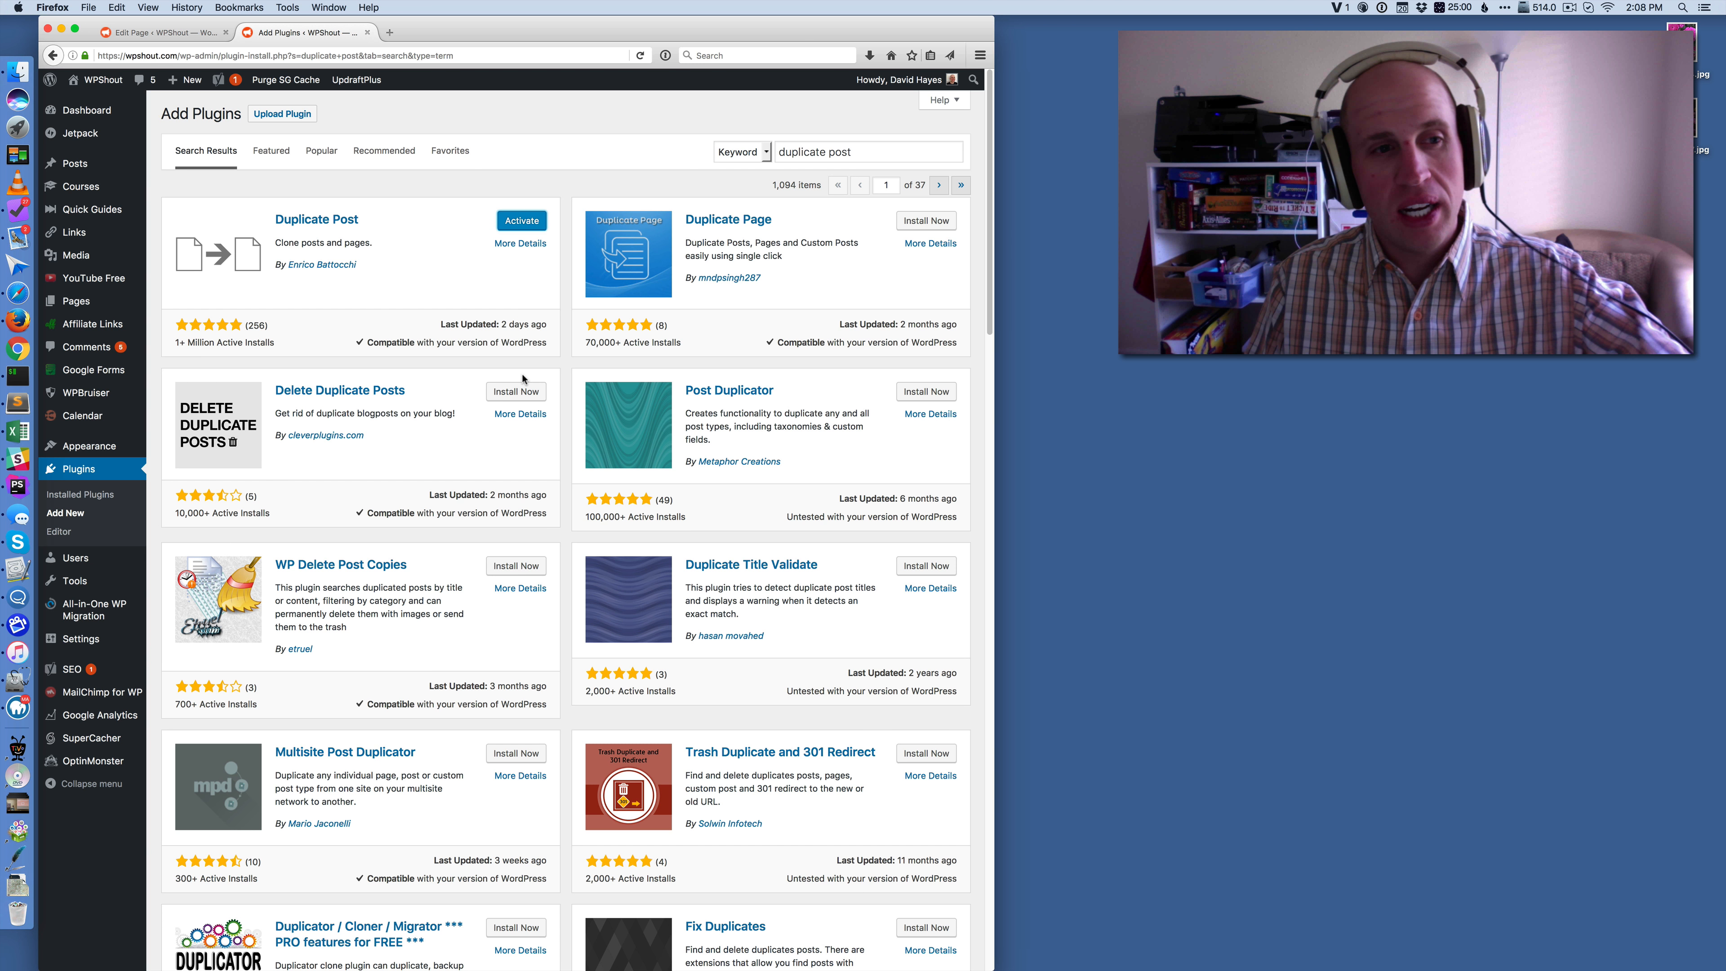
Activate the Duplicate Post plugin and confirm it is active in Installed Plugins
left_click(521, 221)
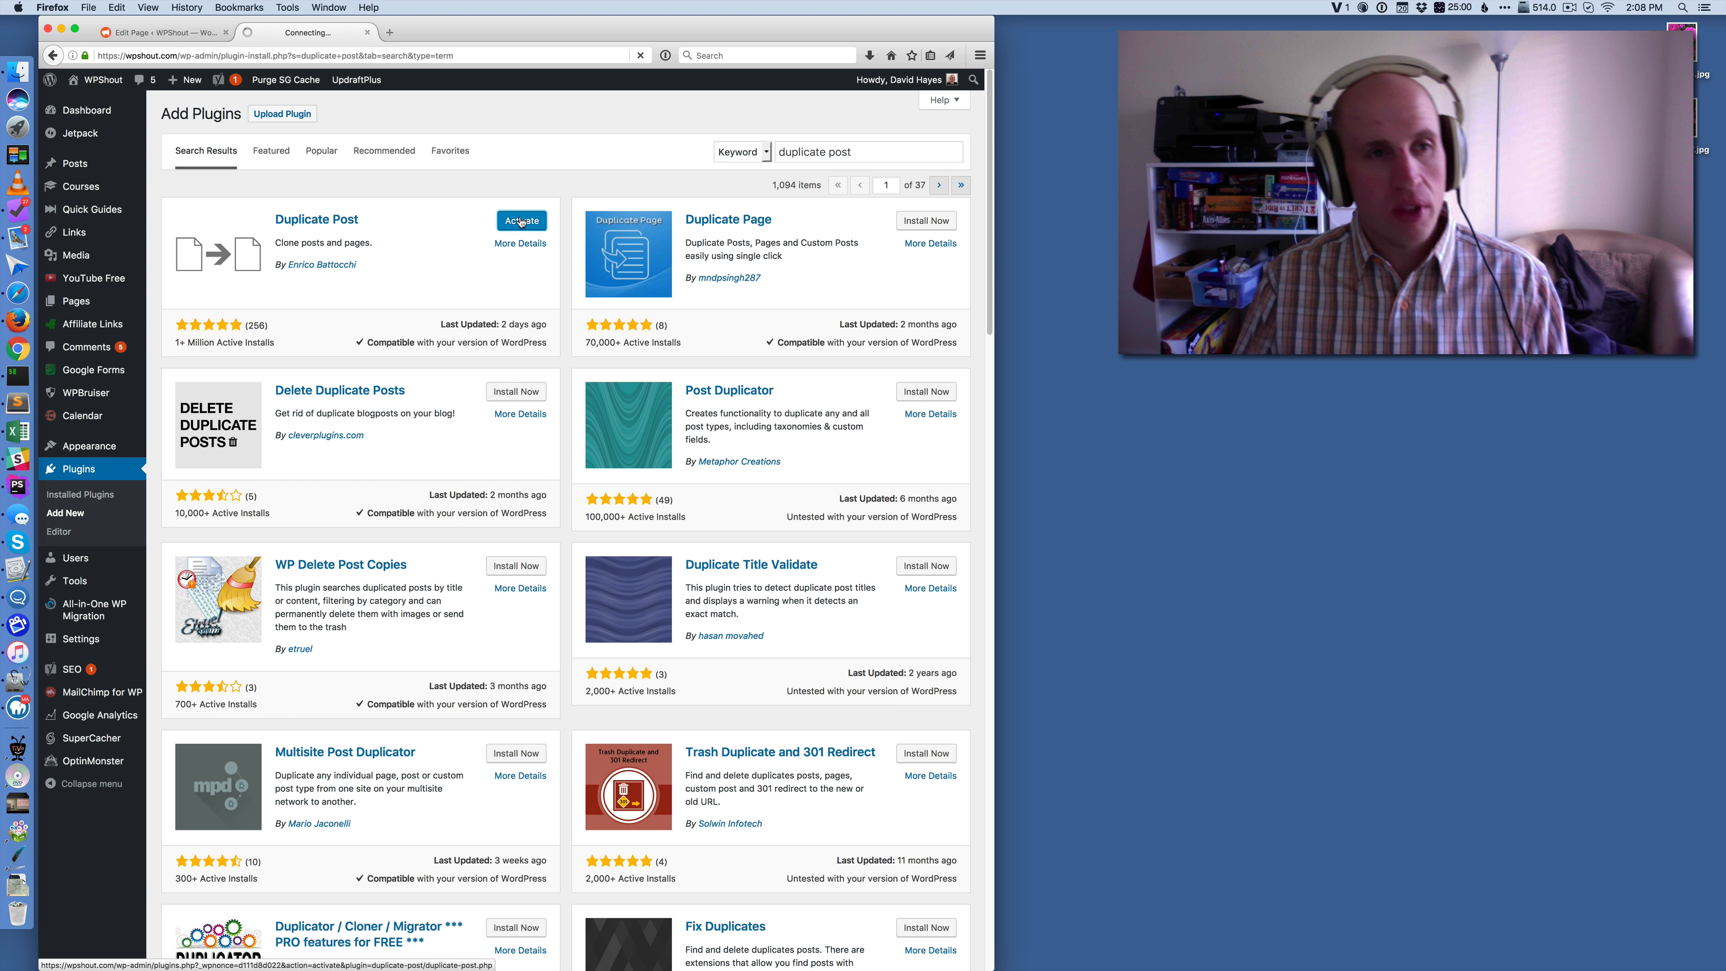
left_click(519, 221)
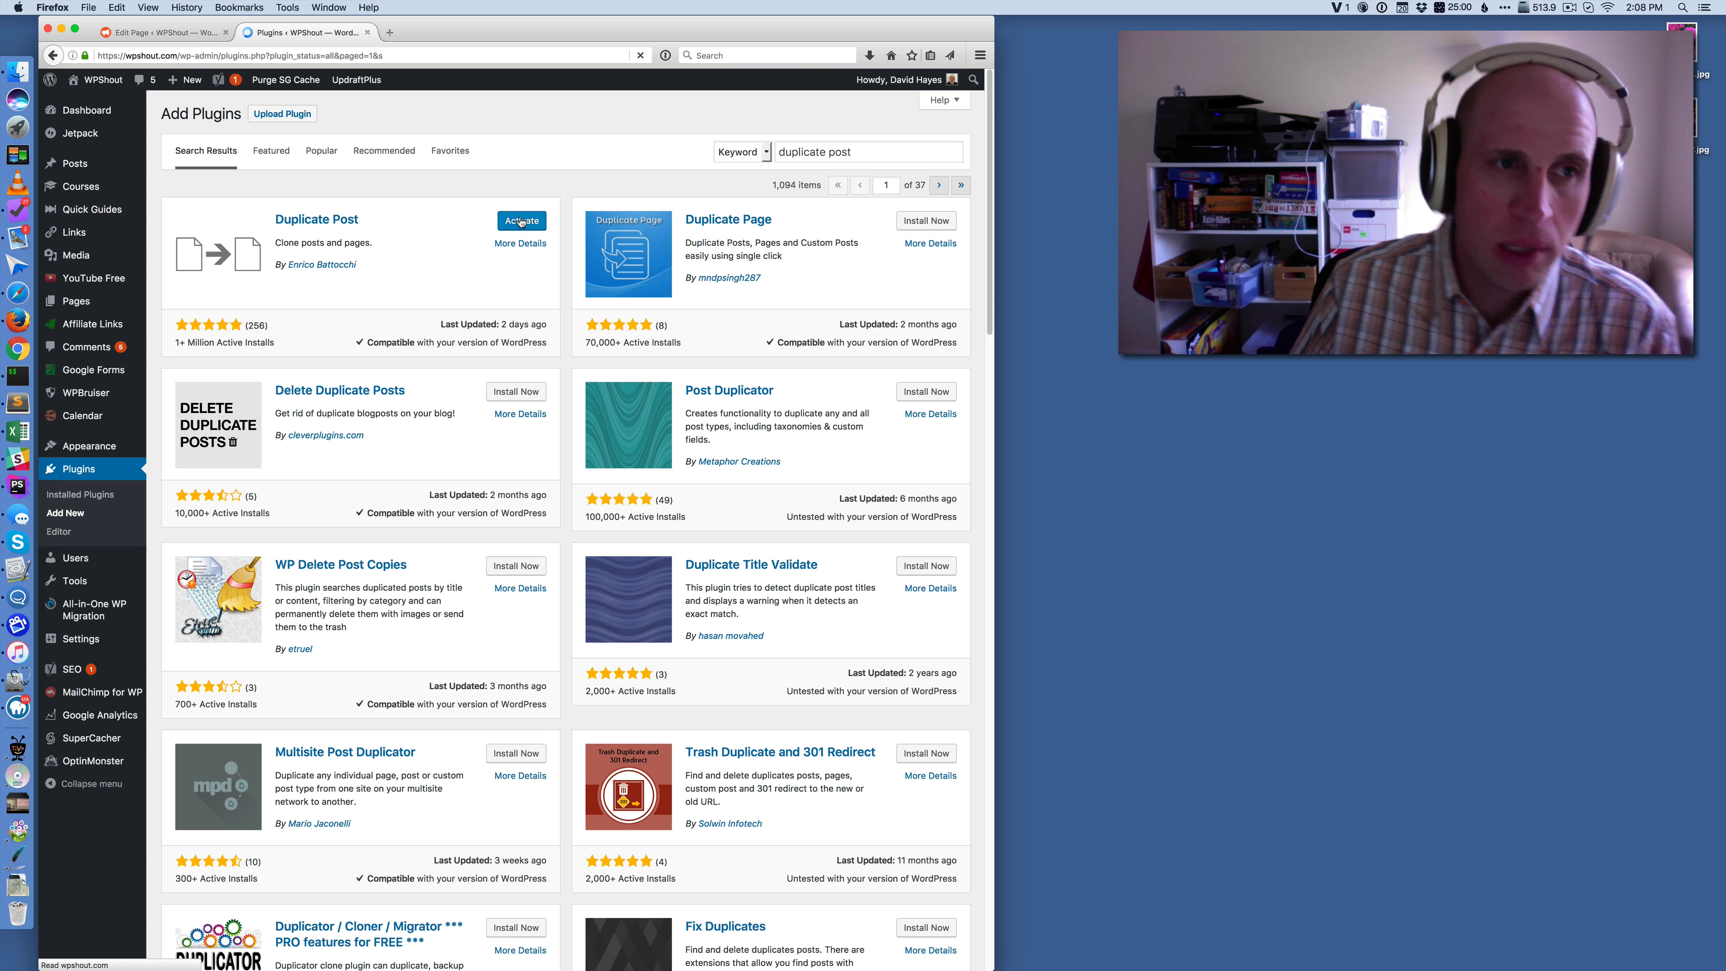
left_click(520, 221)
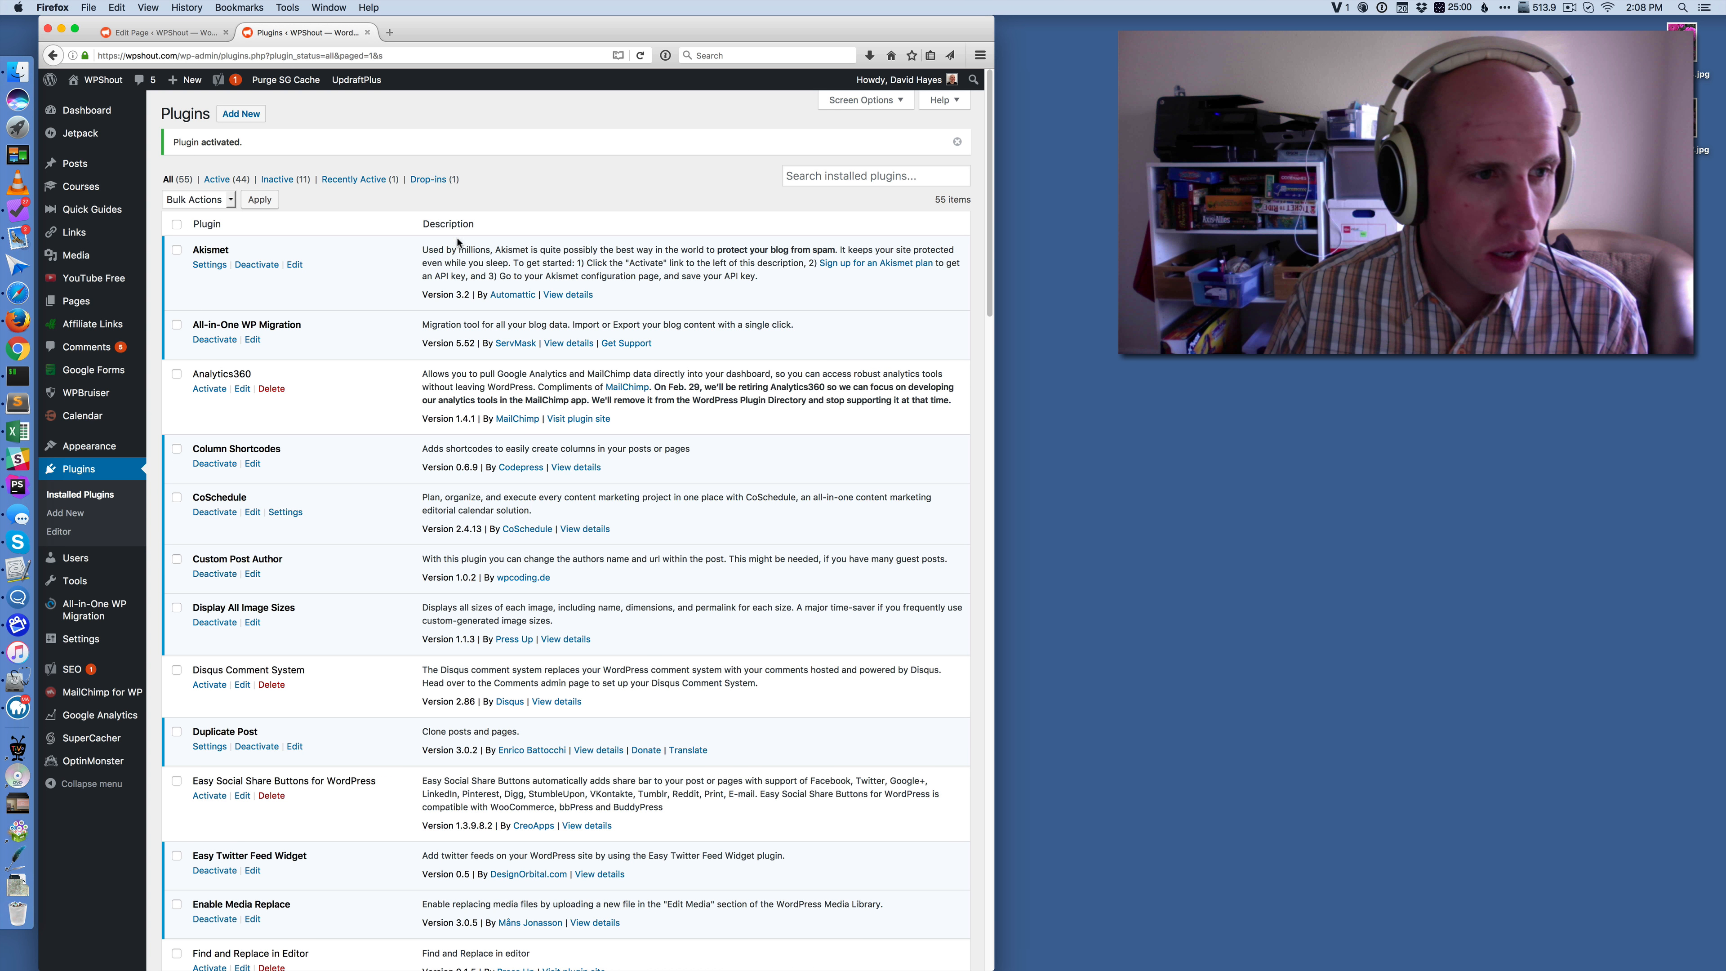
left_click(162, 33)
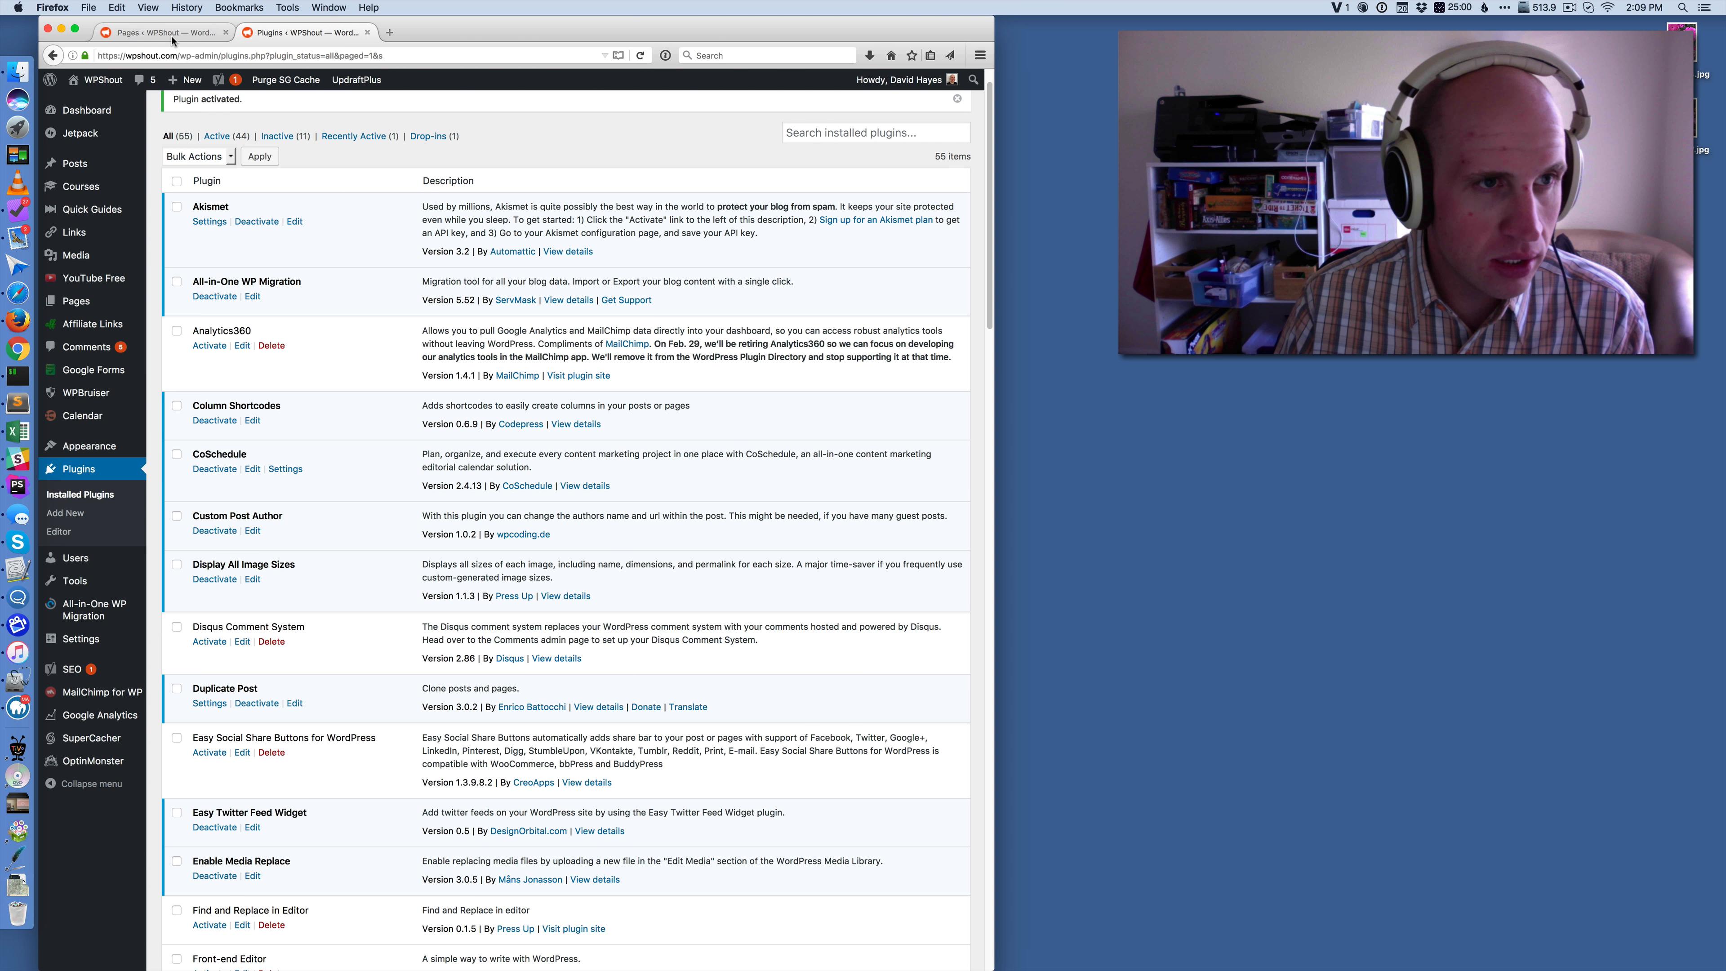
Clone Template Page from page 2 of the Pages list, raising the count to 29 with 8 drafts
left_click(74, 300)
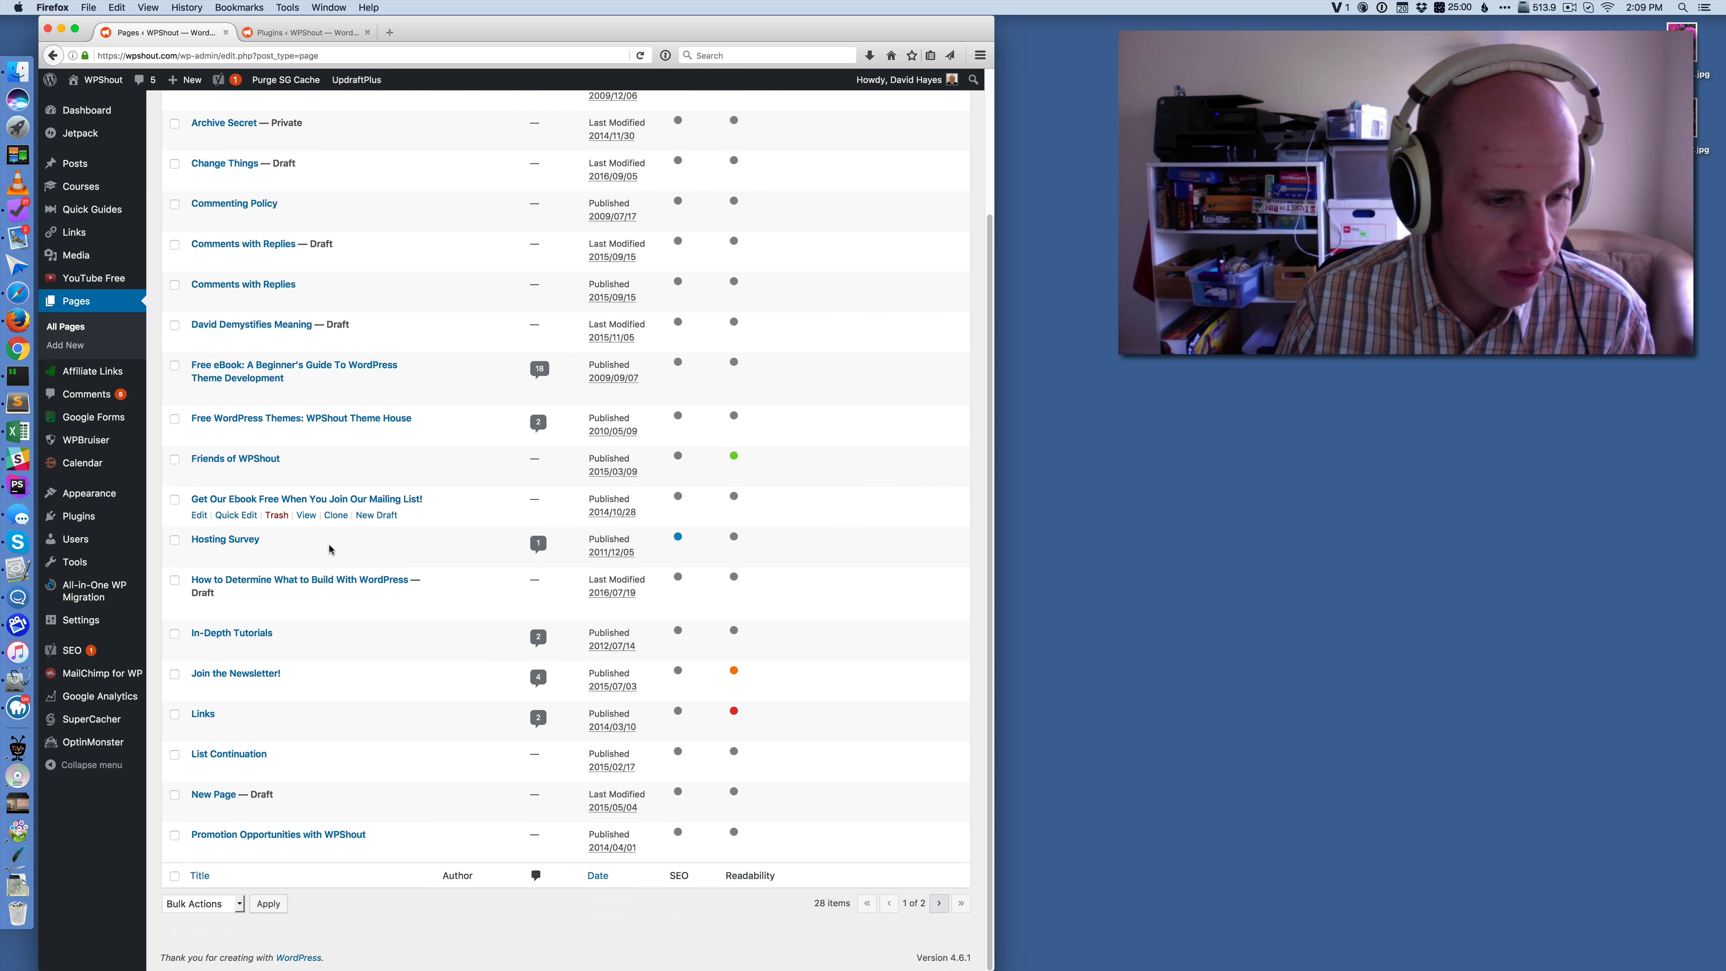
left_click(937, 903)
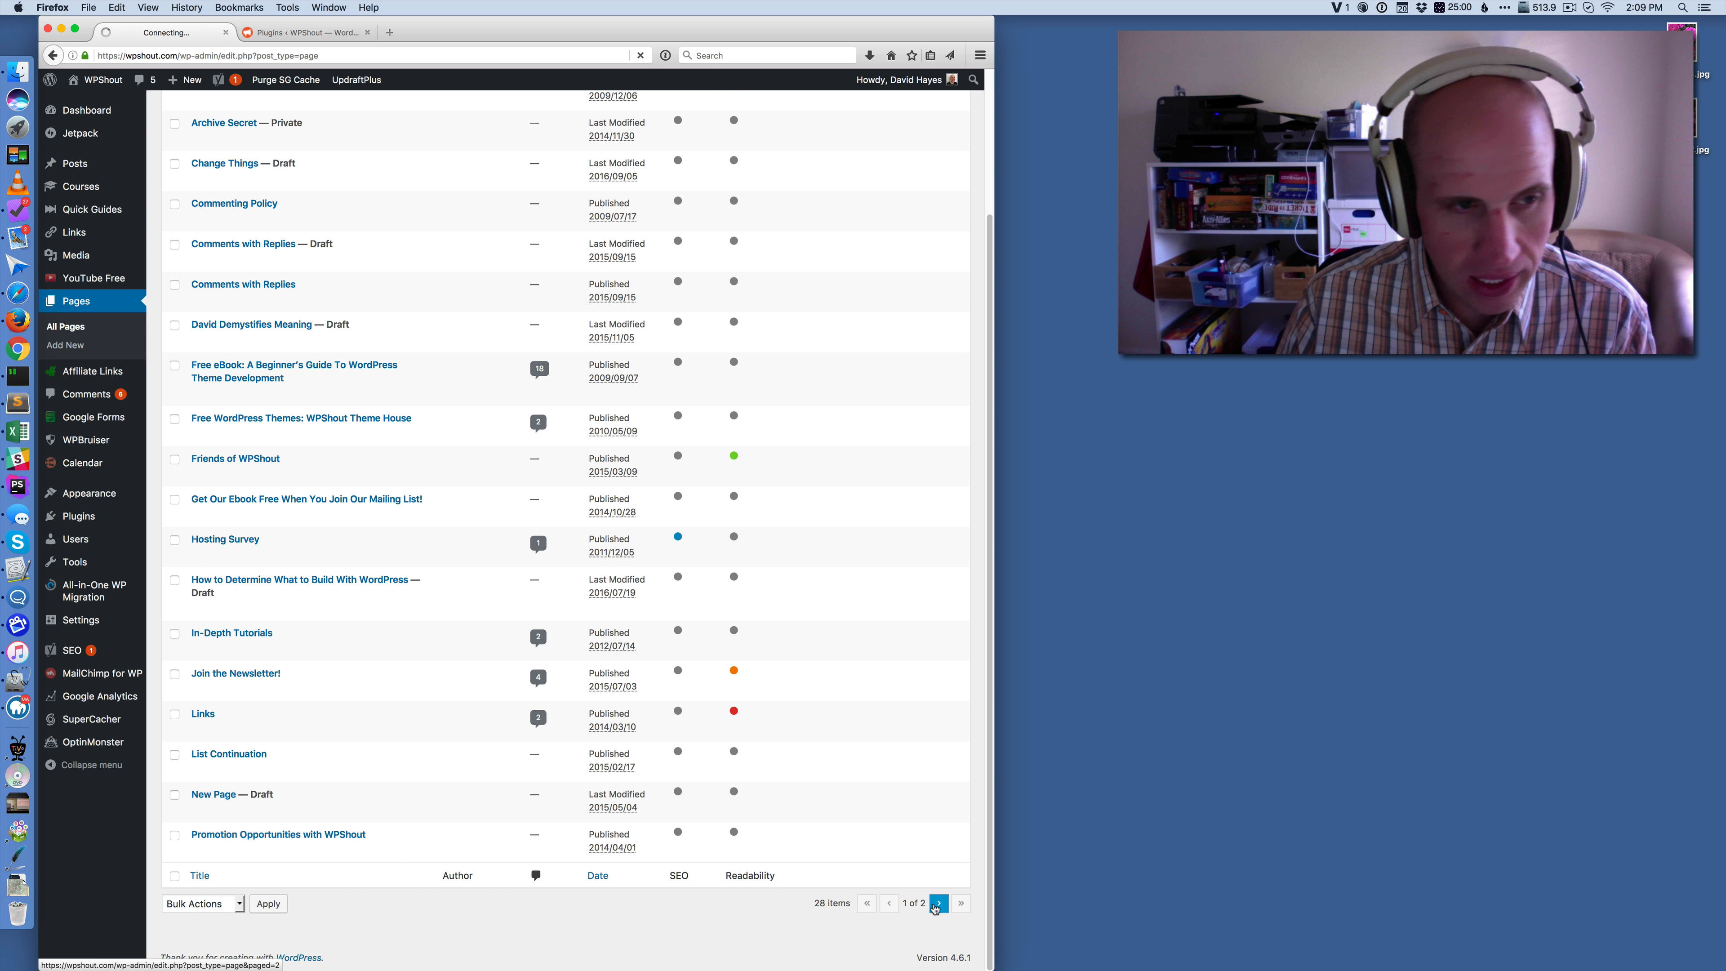
left_click(937, 903)
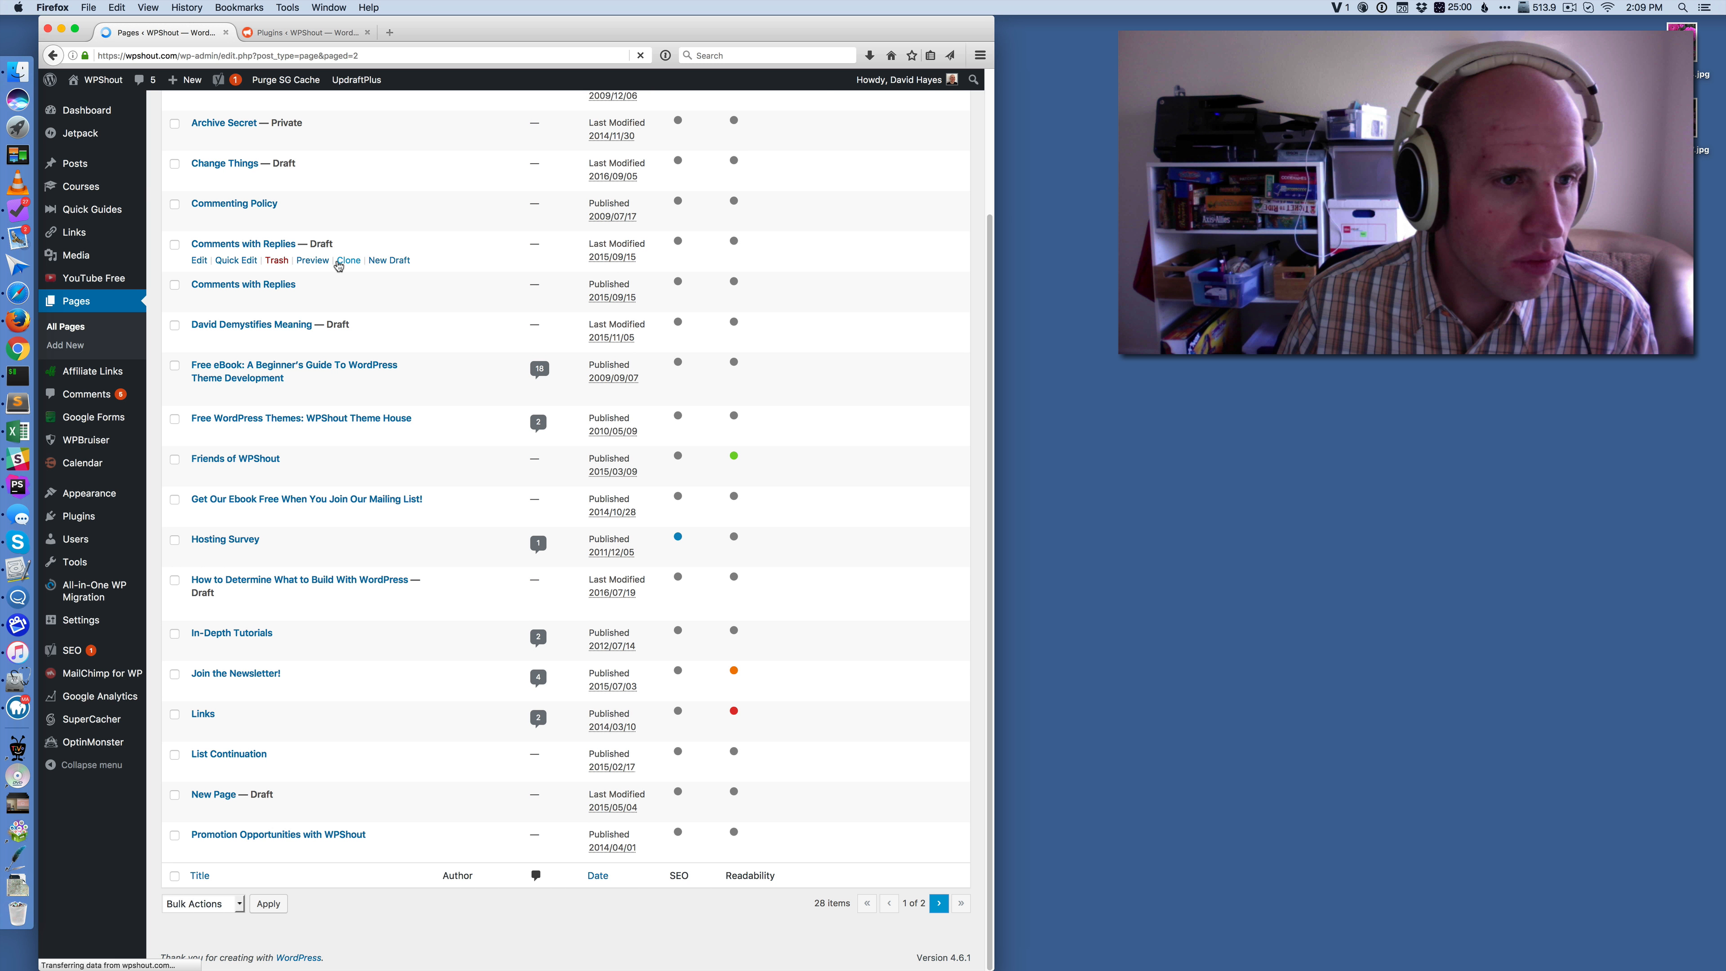
left_click(939, 902)
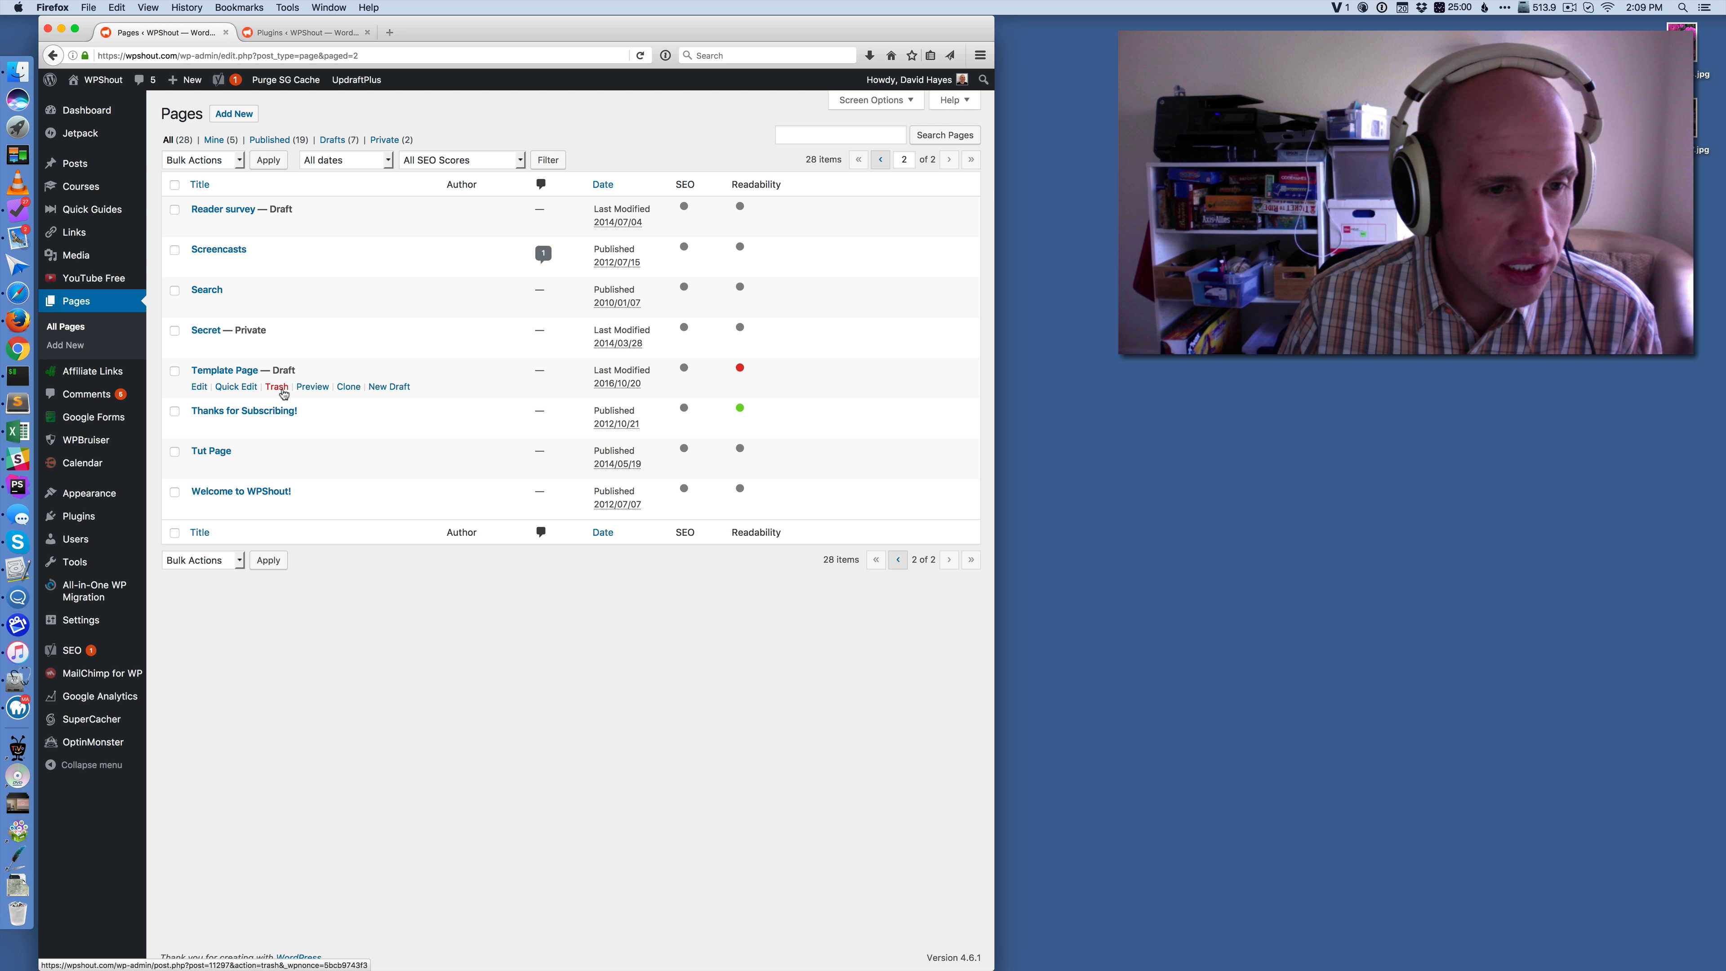
mouse_move(199, 386)
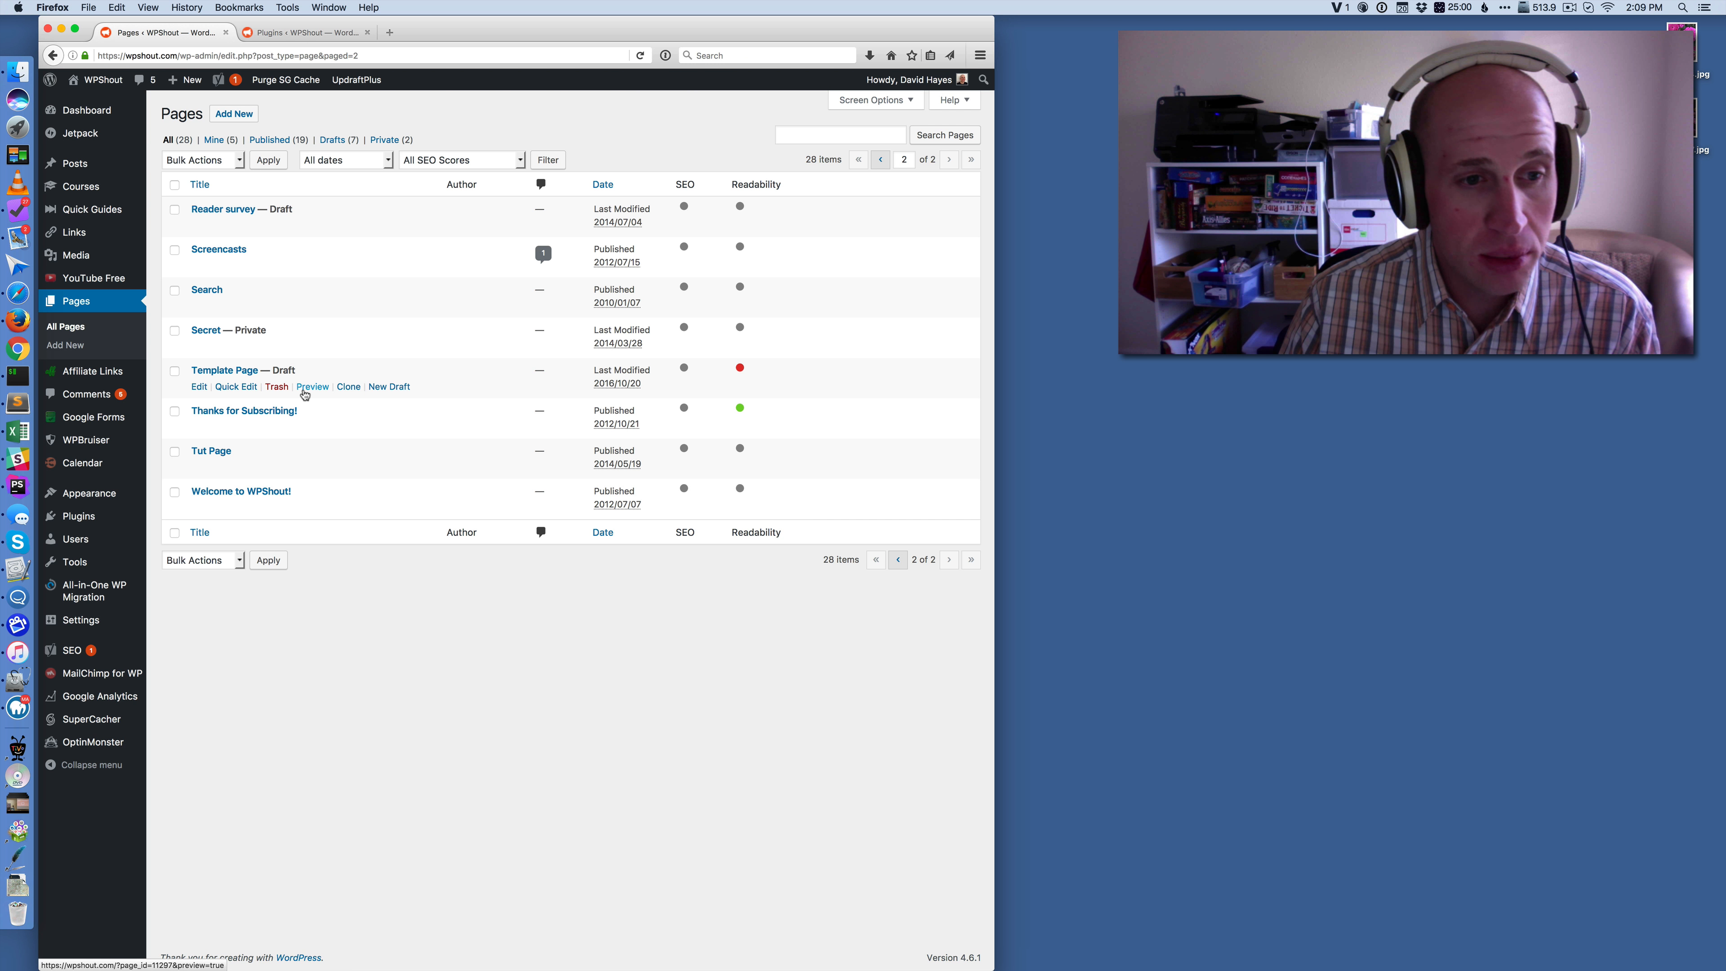
mouse_move(390, 387)
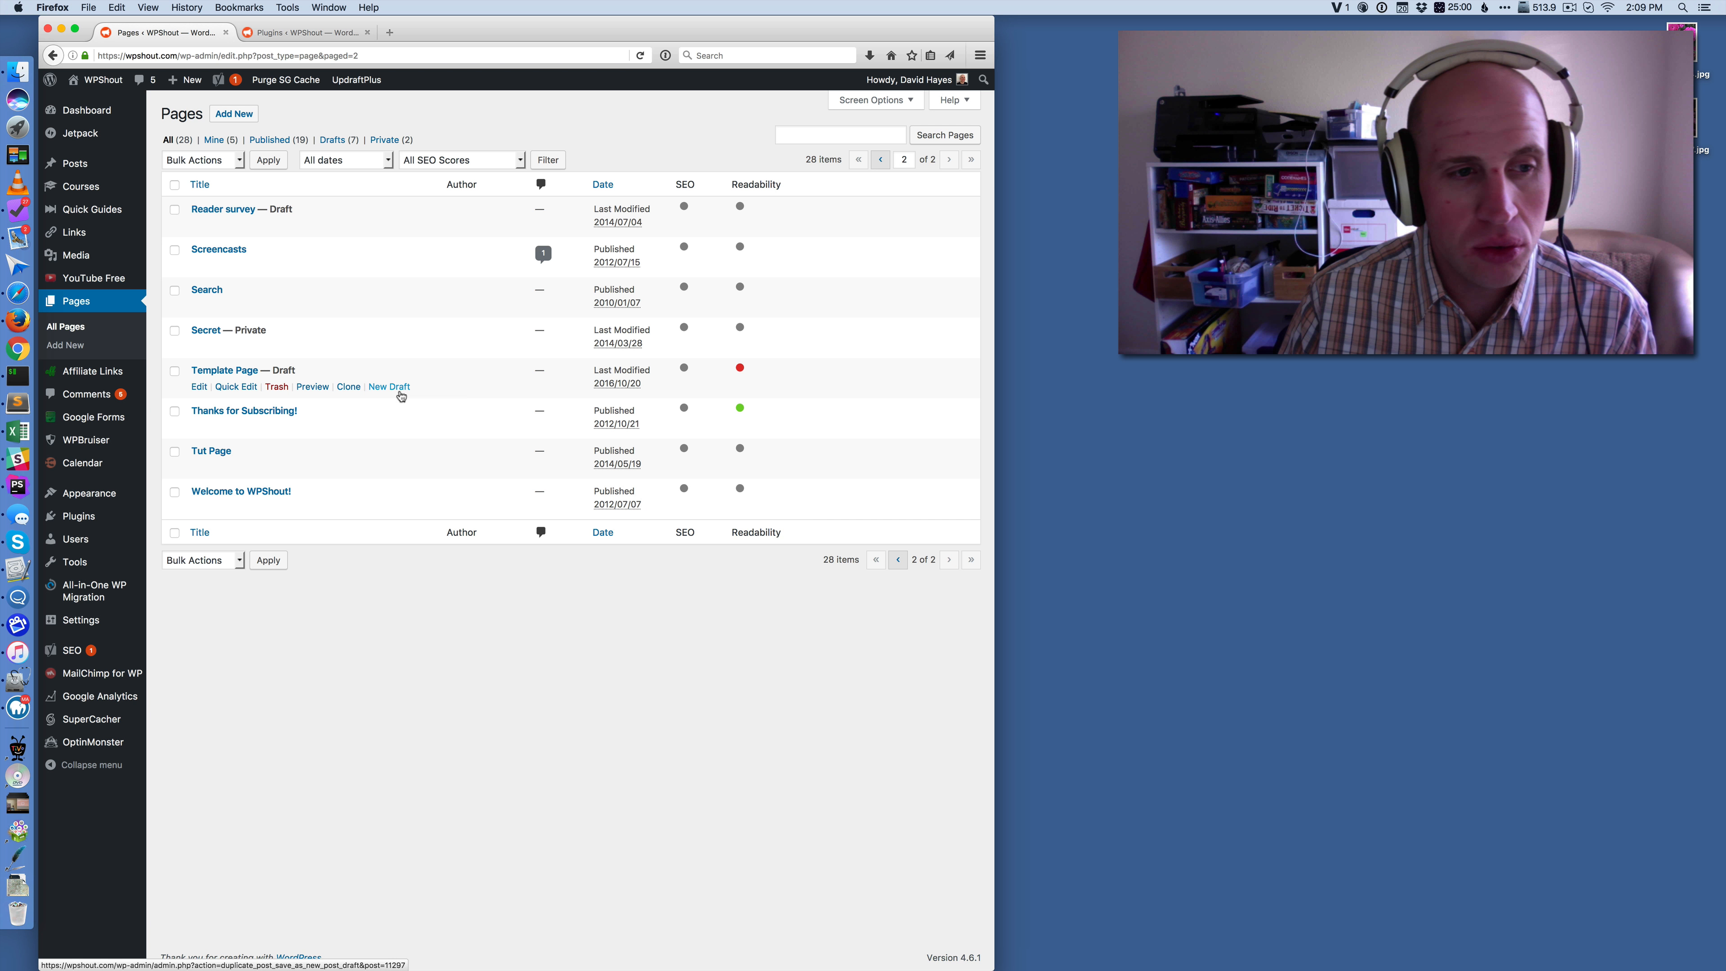
left_click(348, 387)
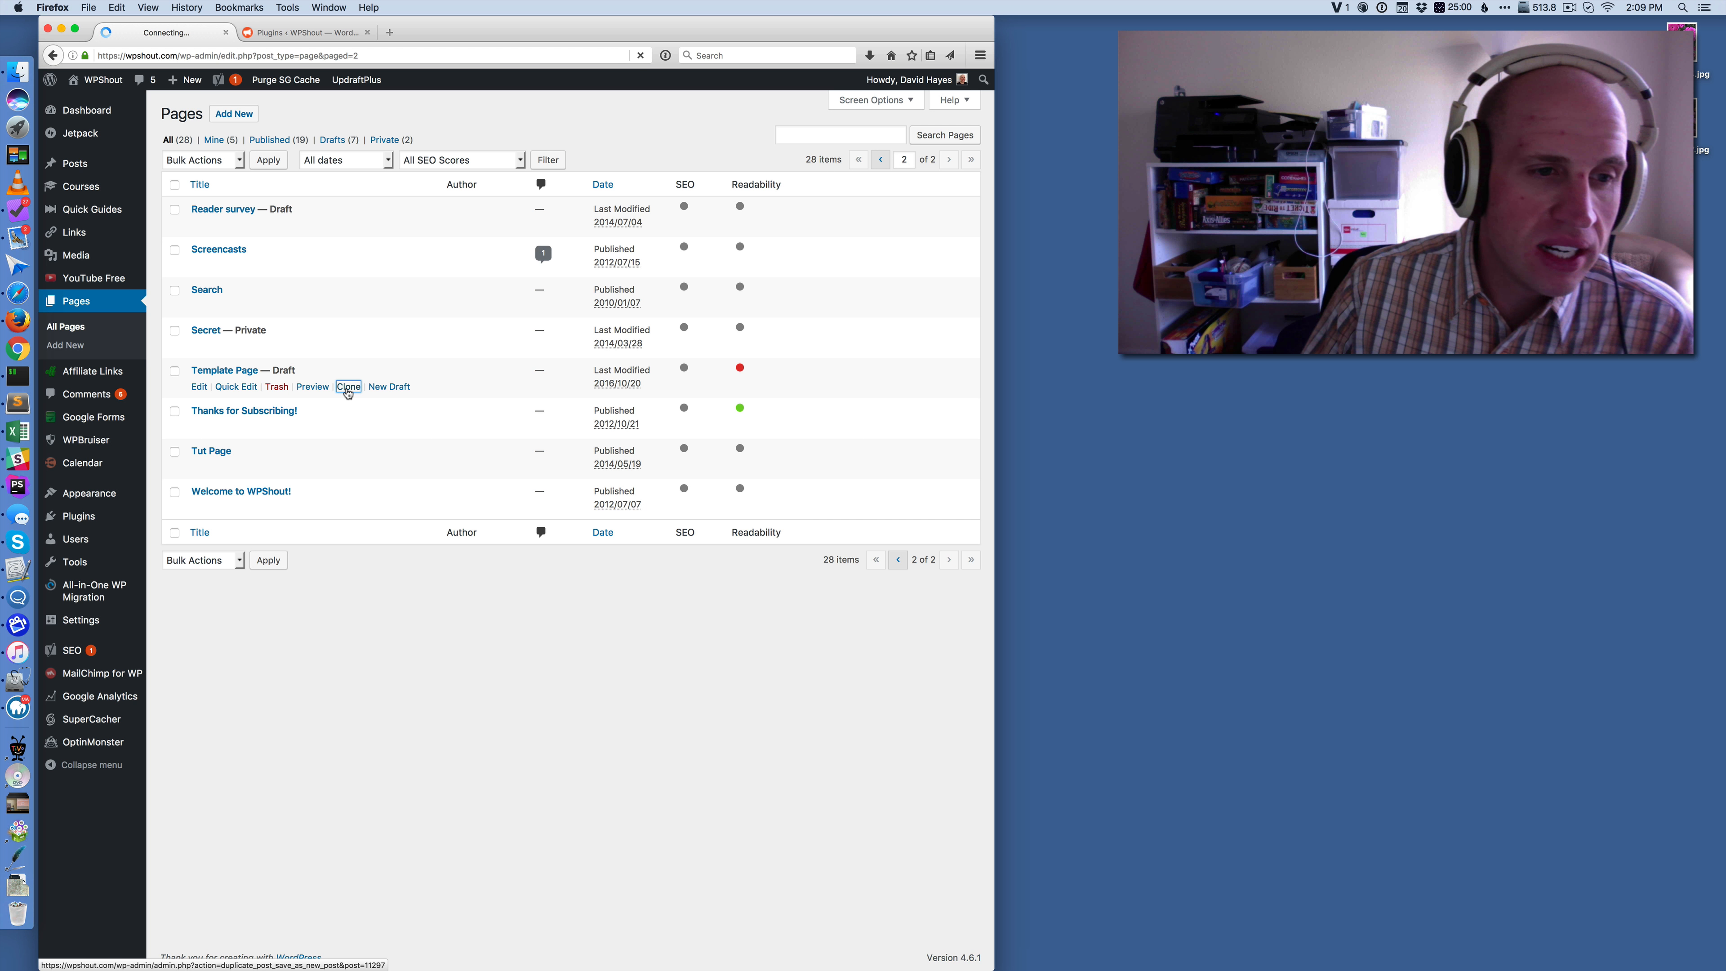
left_click(348, 387)
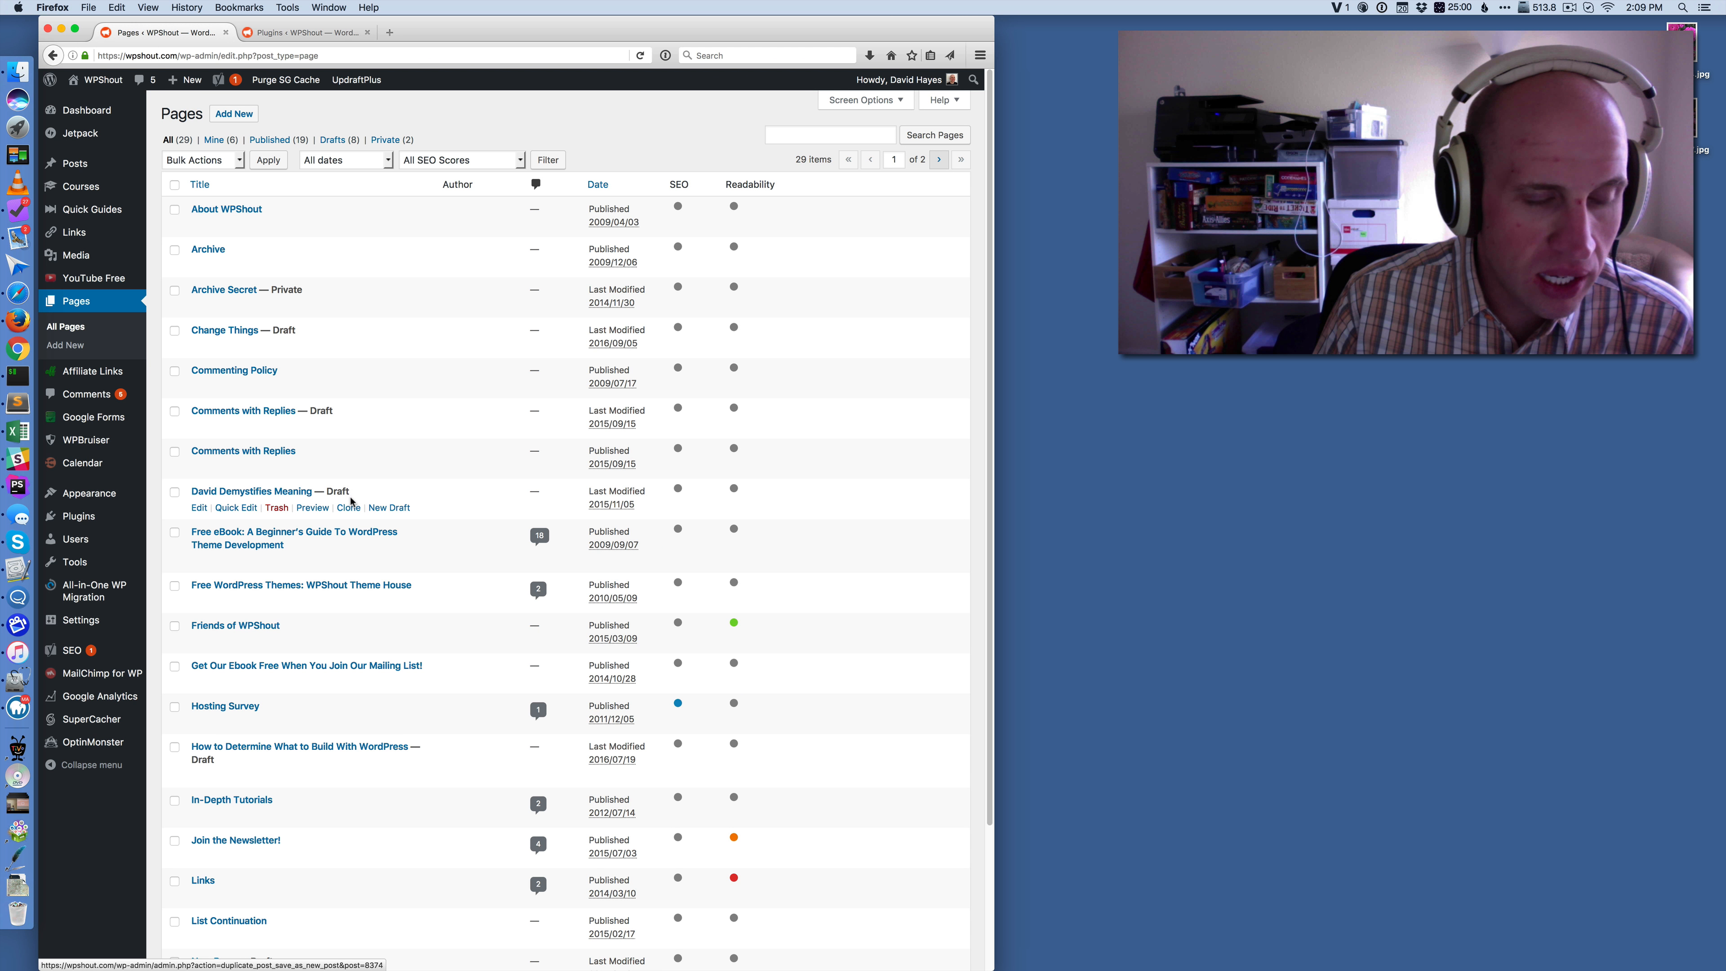
Create a New Draft copy of Welcome to WPShout! from page 2 of the Pages list
left_click(349, 507)
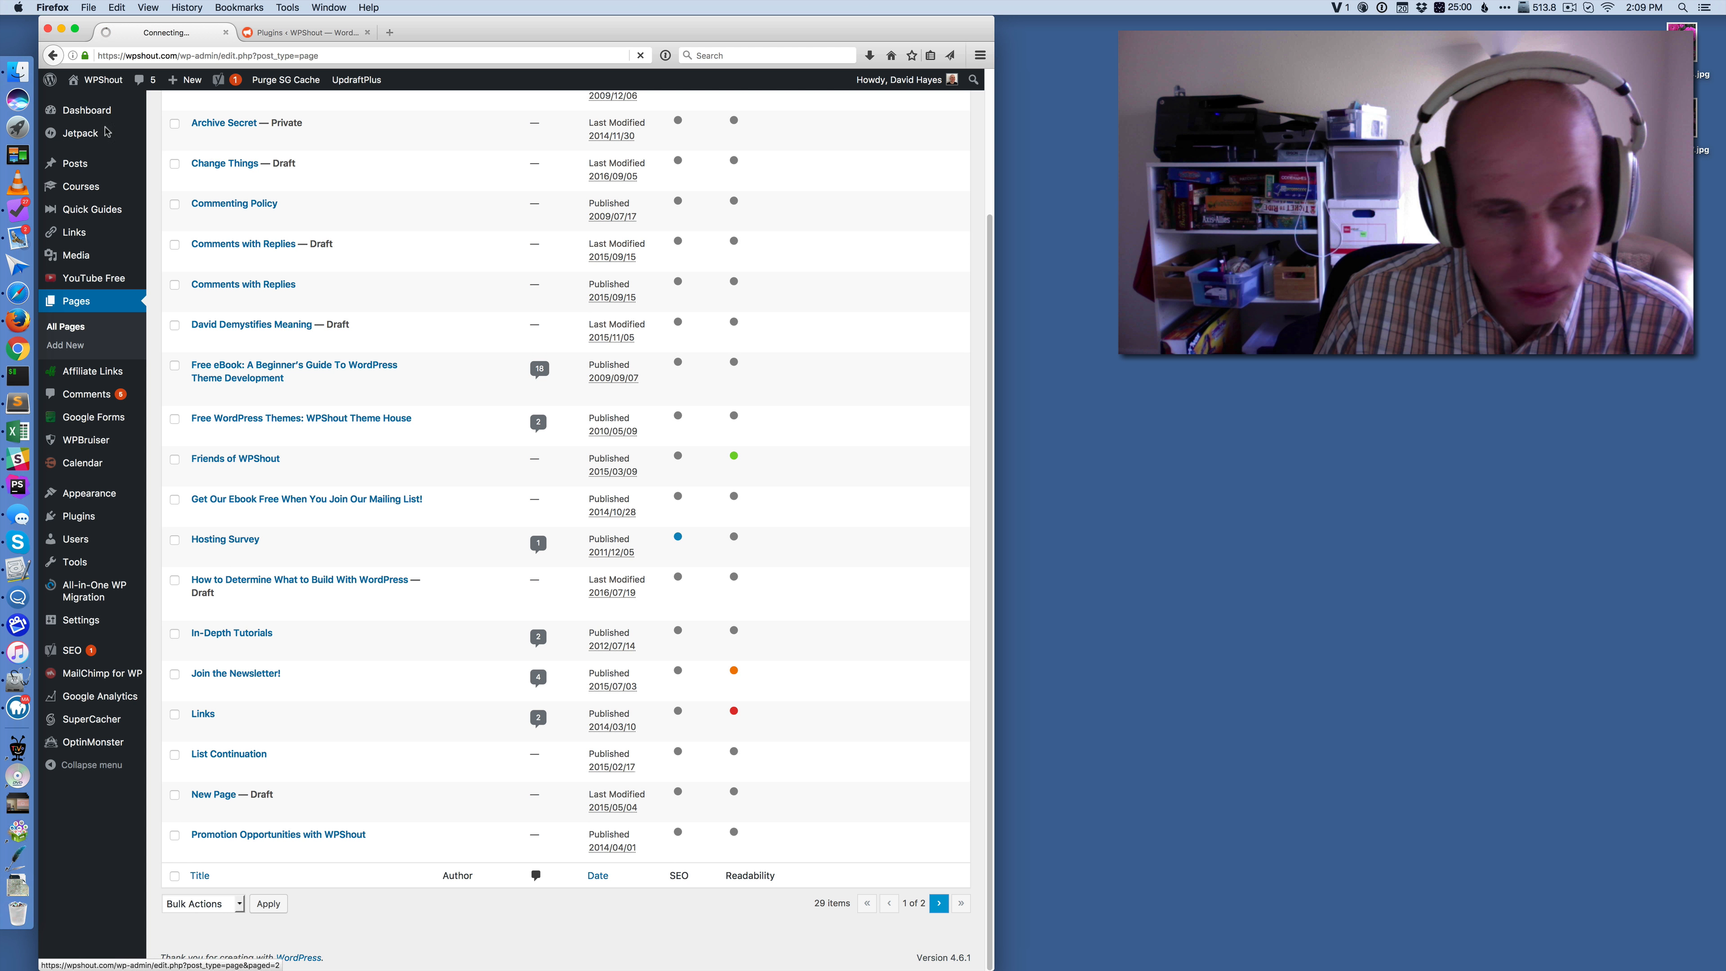
mouse_move(374, 316)
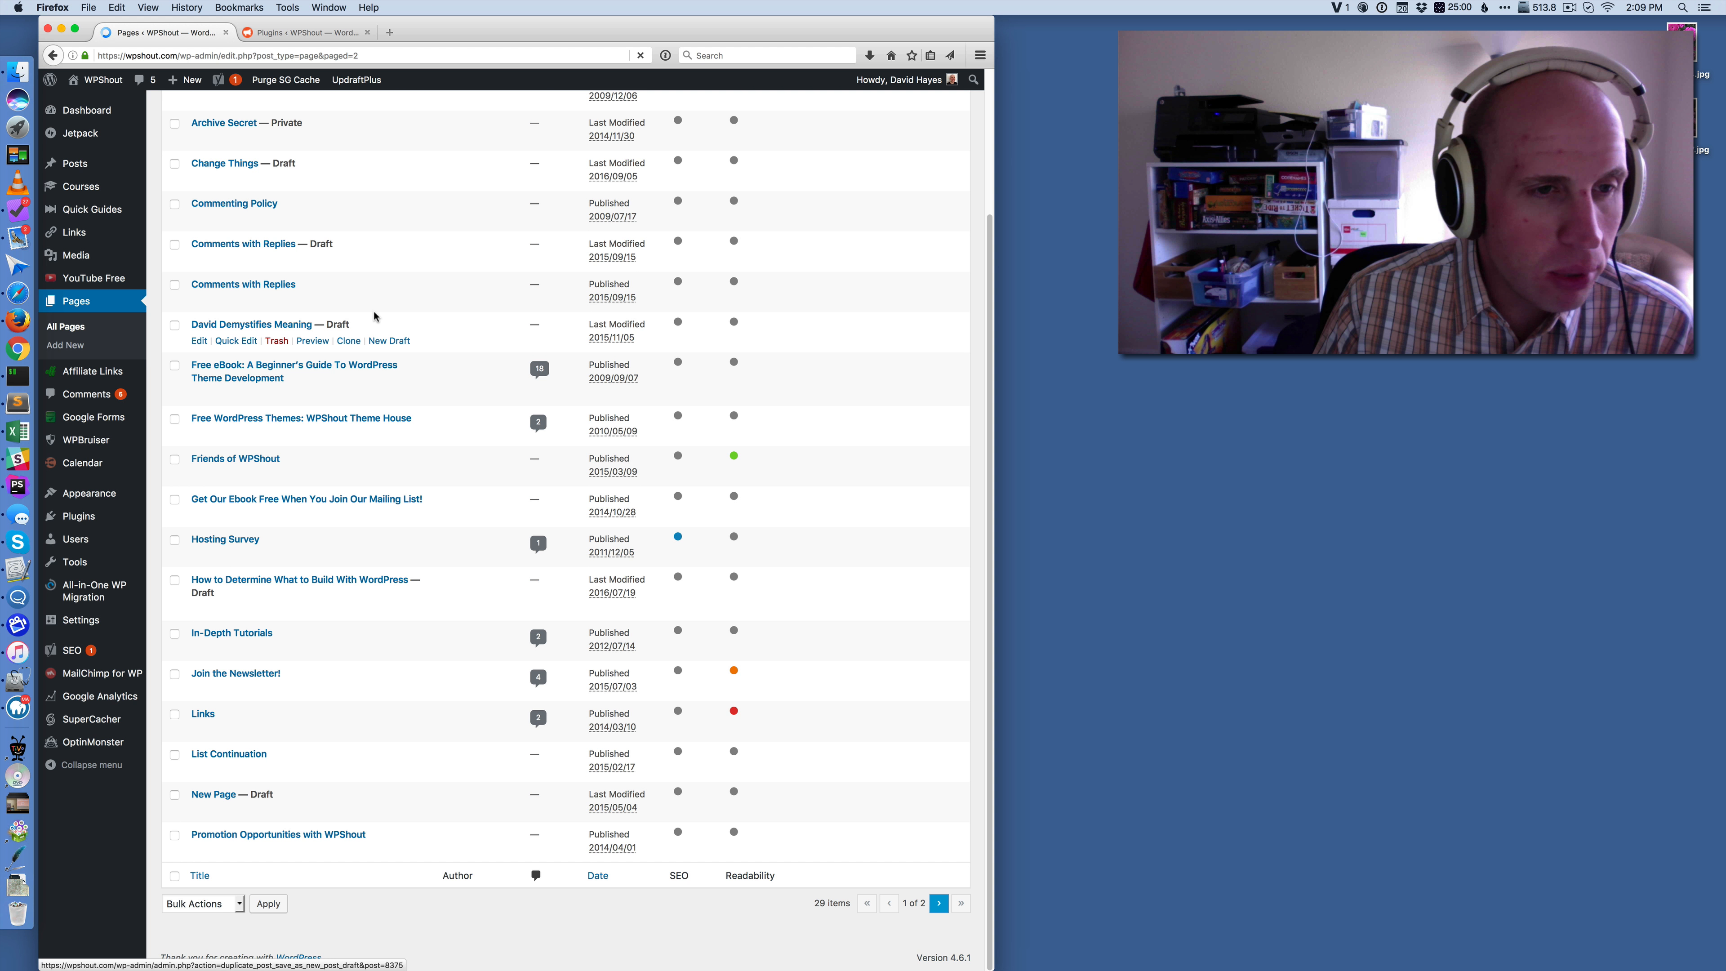
left_click(939, 903)
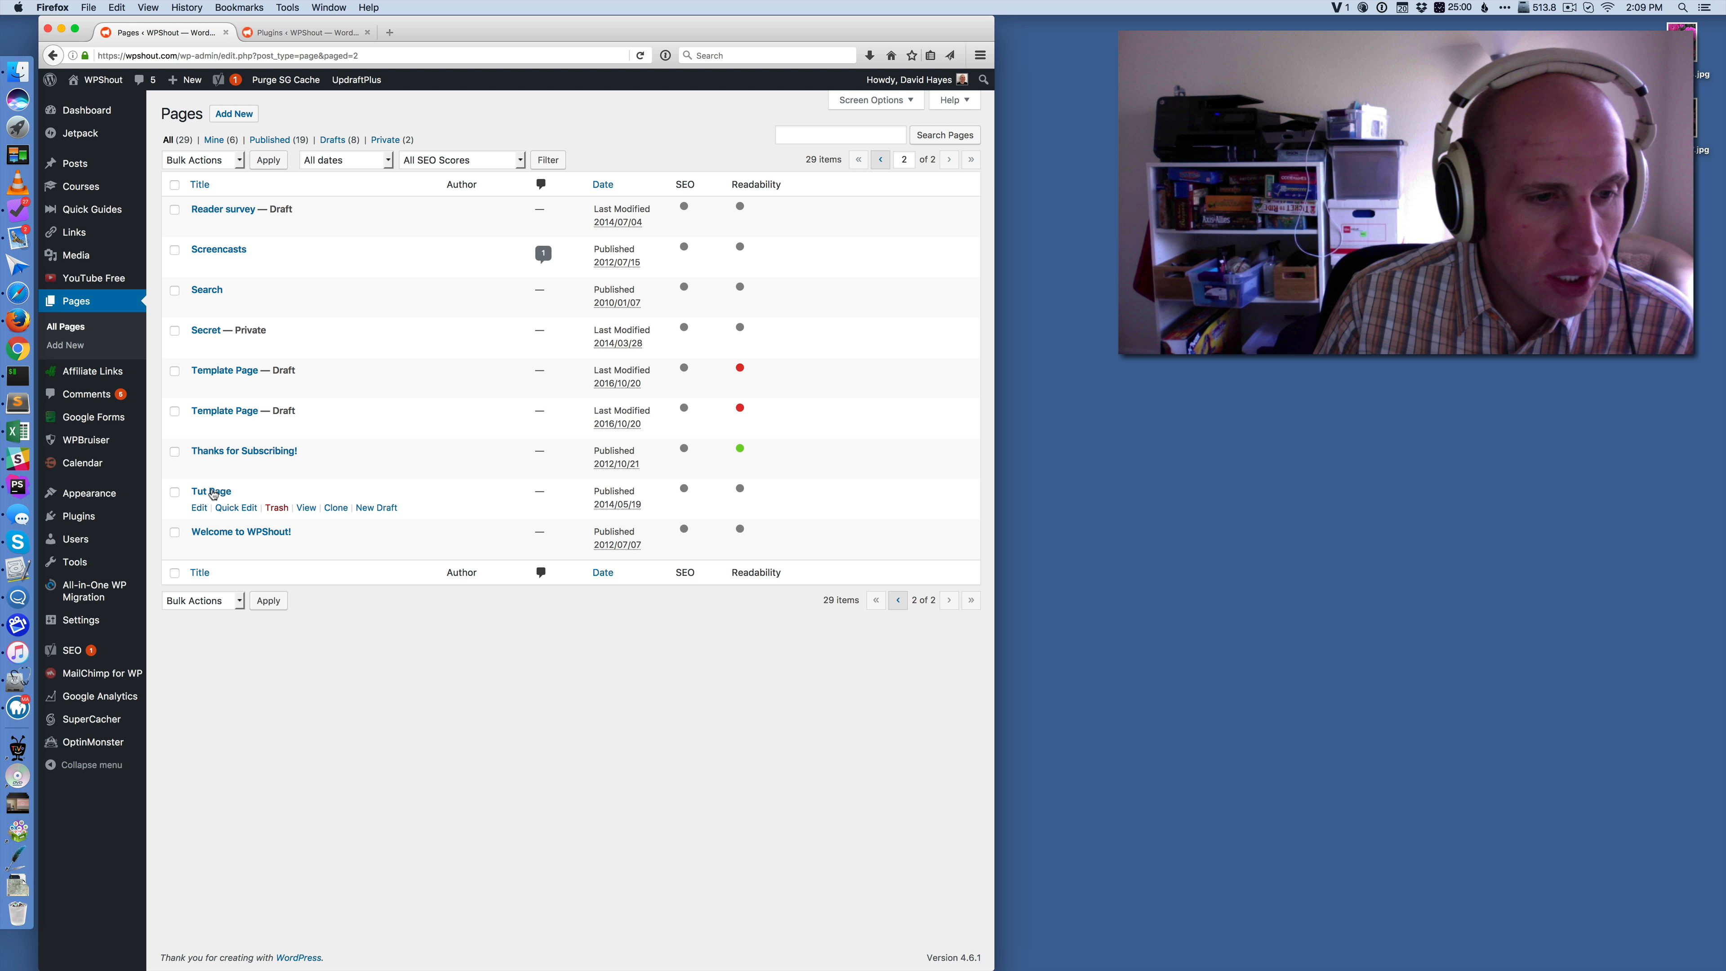
mouse_move(336, 547)
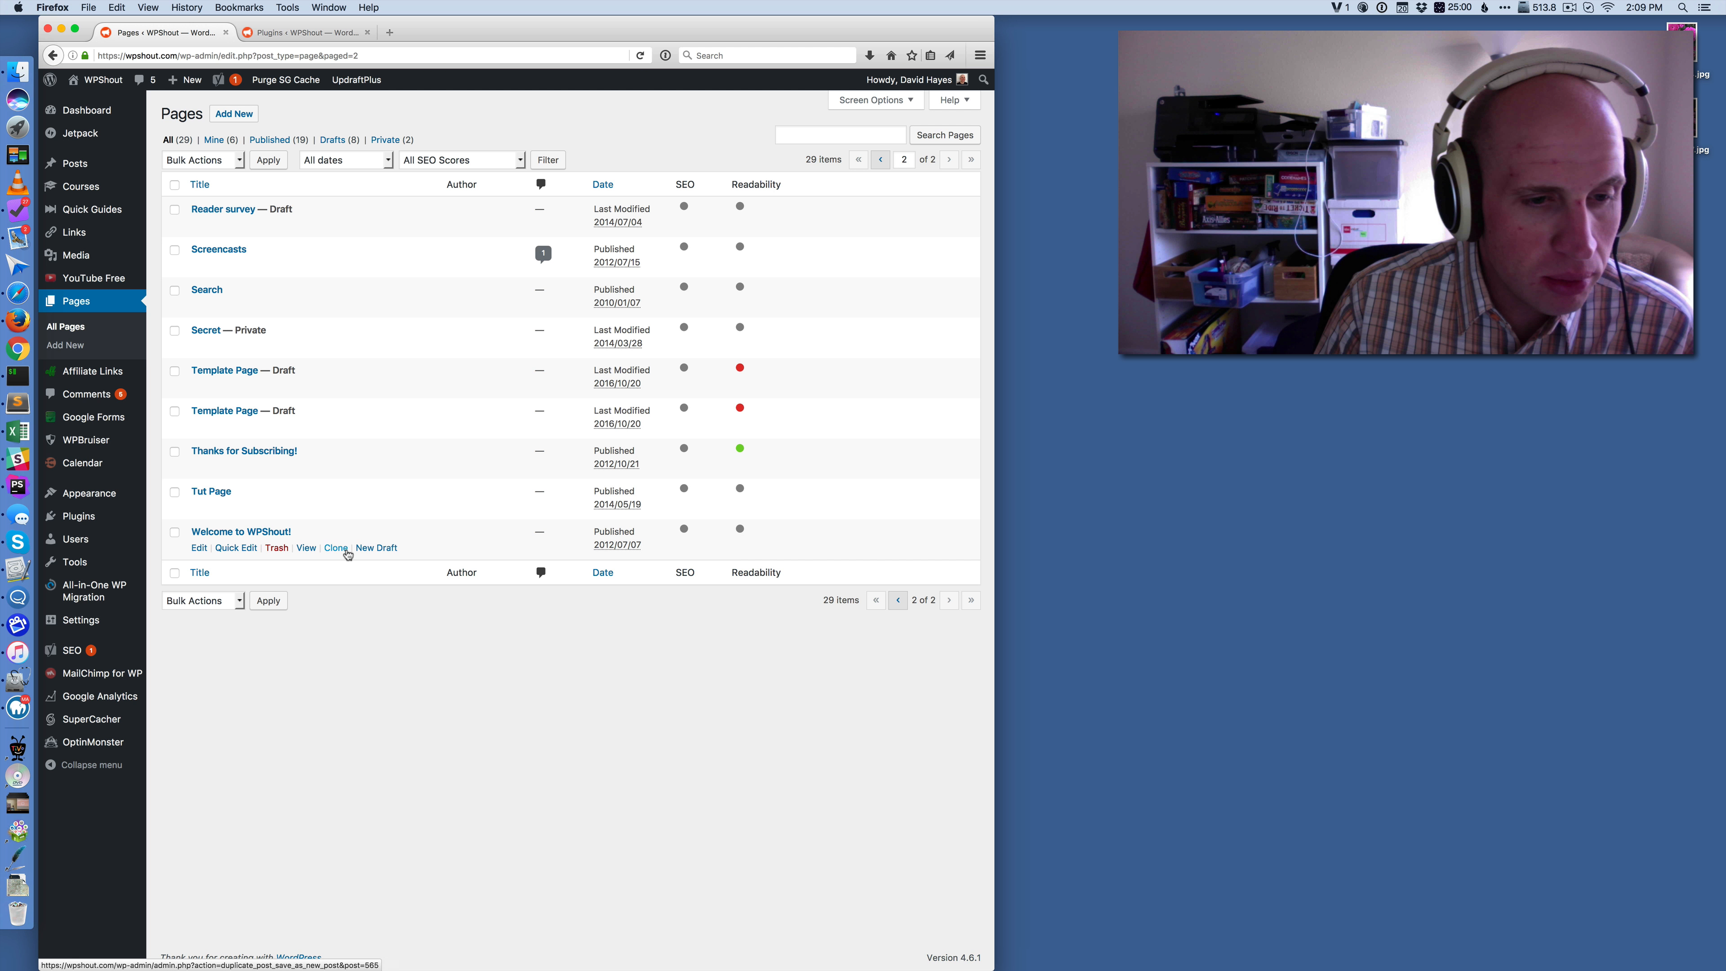
left_click(377, 548)
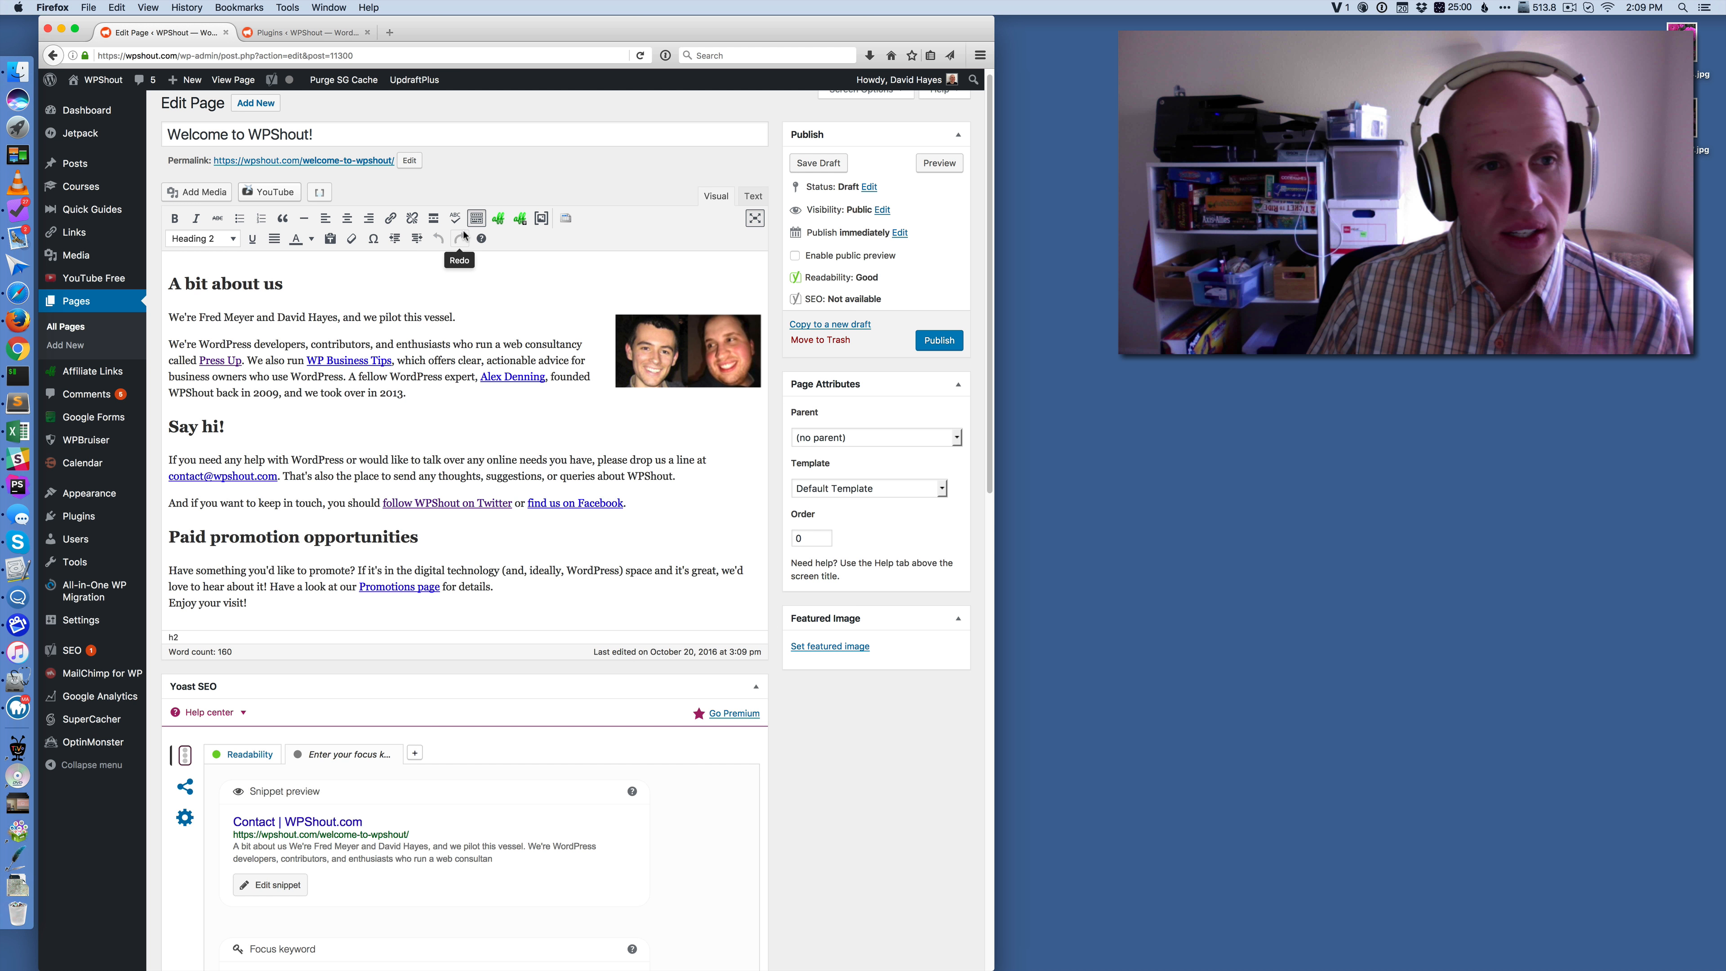
Save the copied Welcome to WPShout! page as a draft
left_click(818, 162)
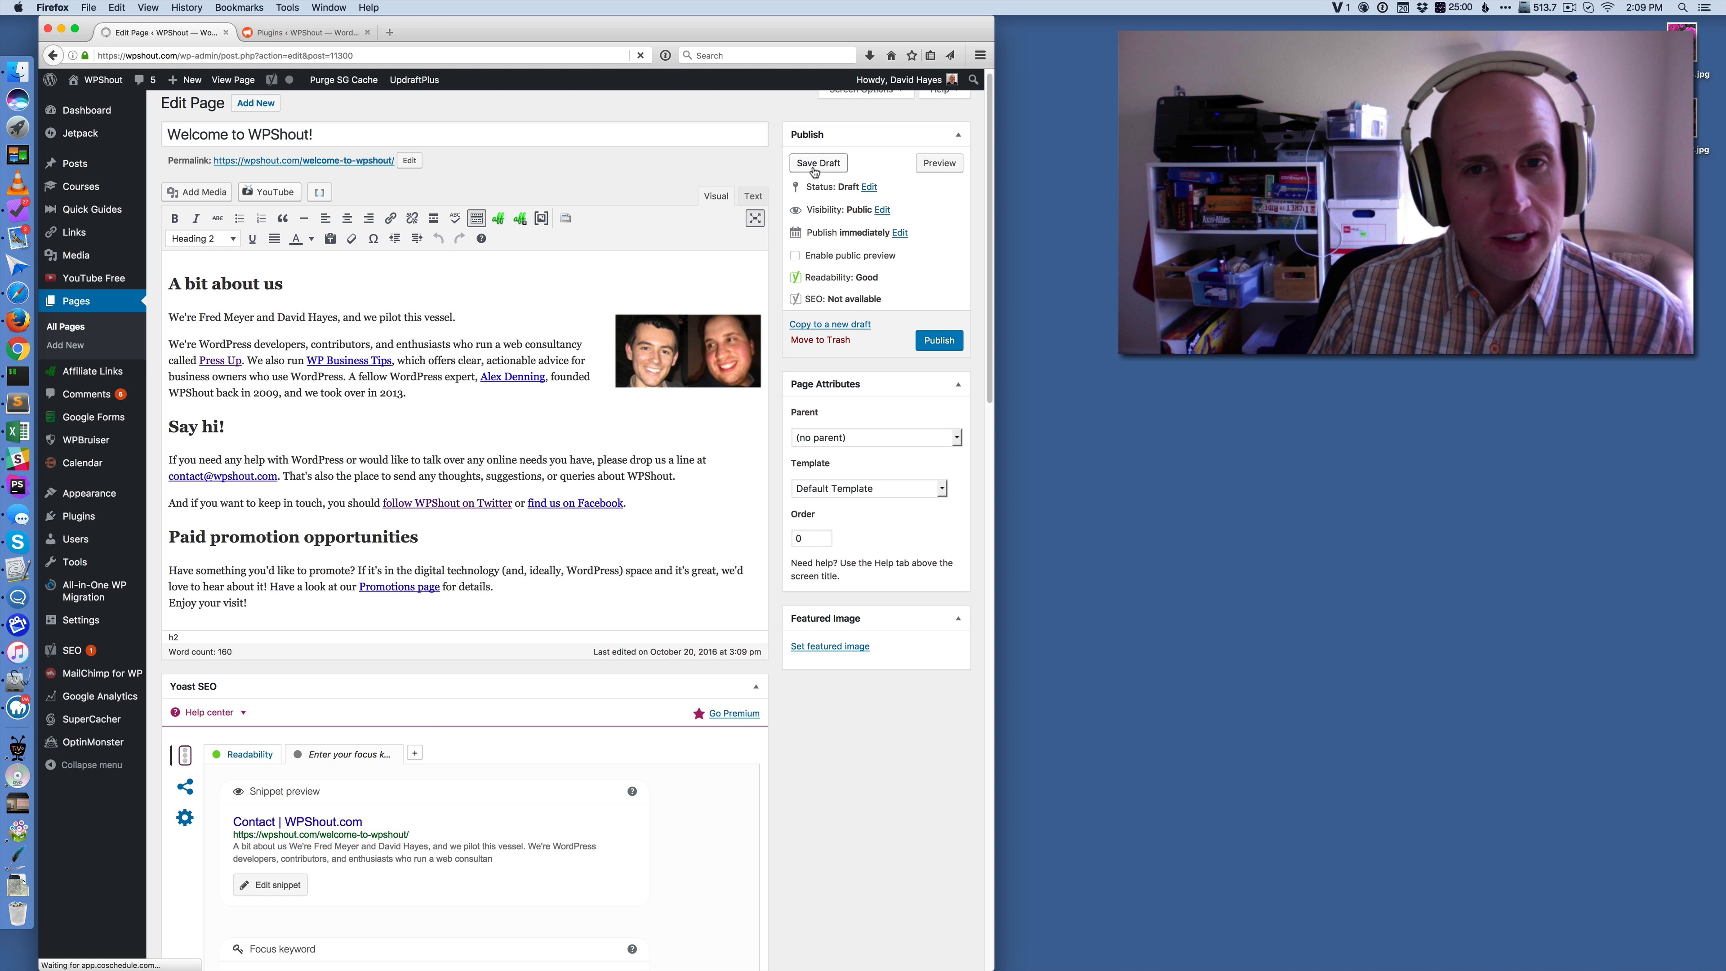
left_click(818, 163)
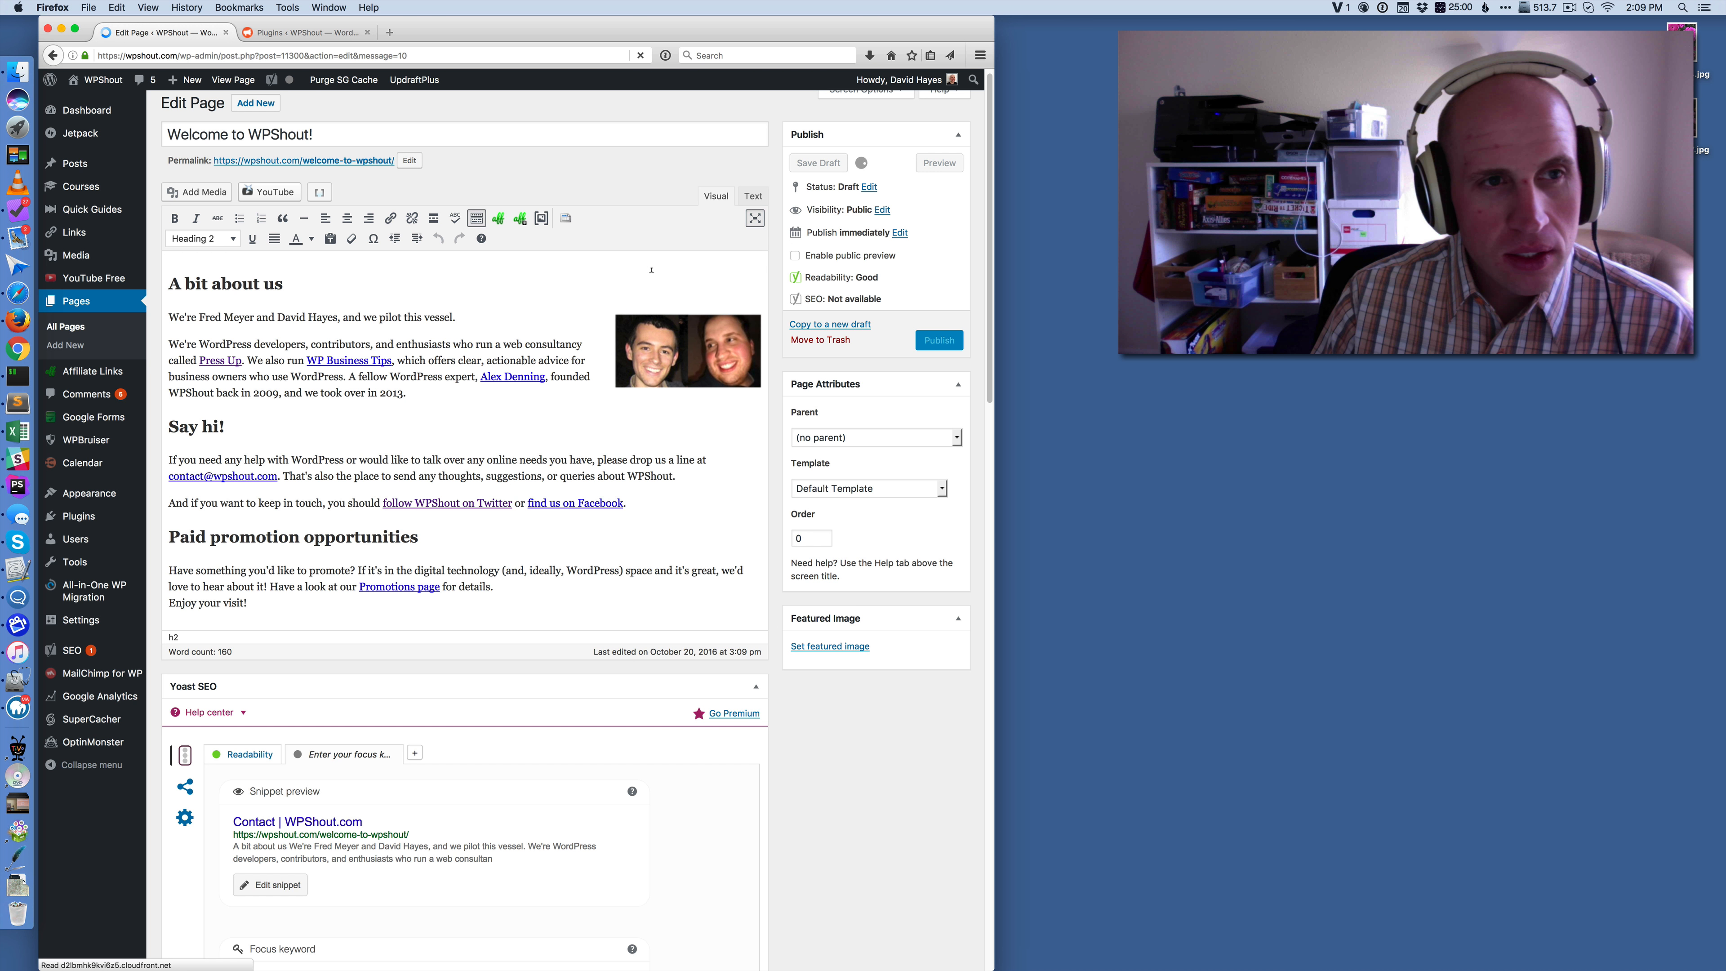
left_click(817, 163)
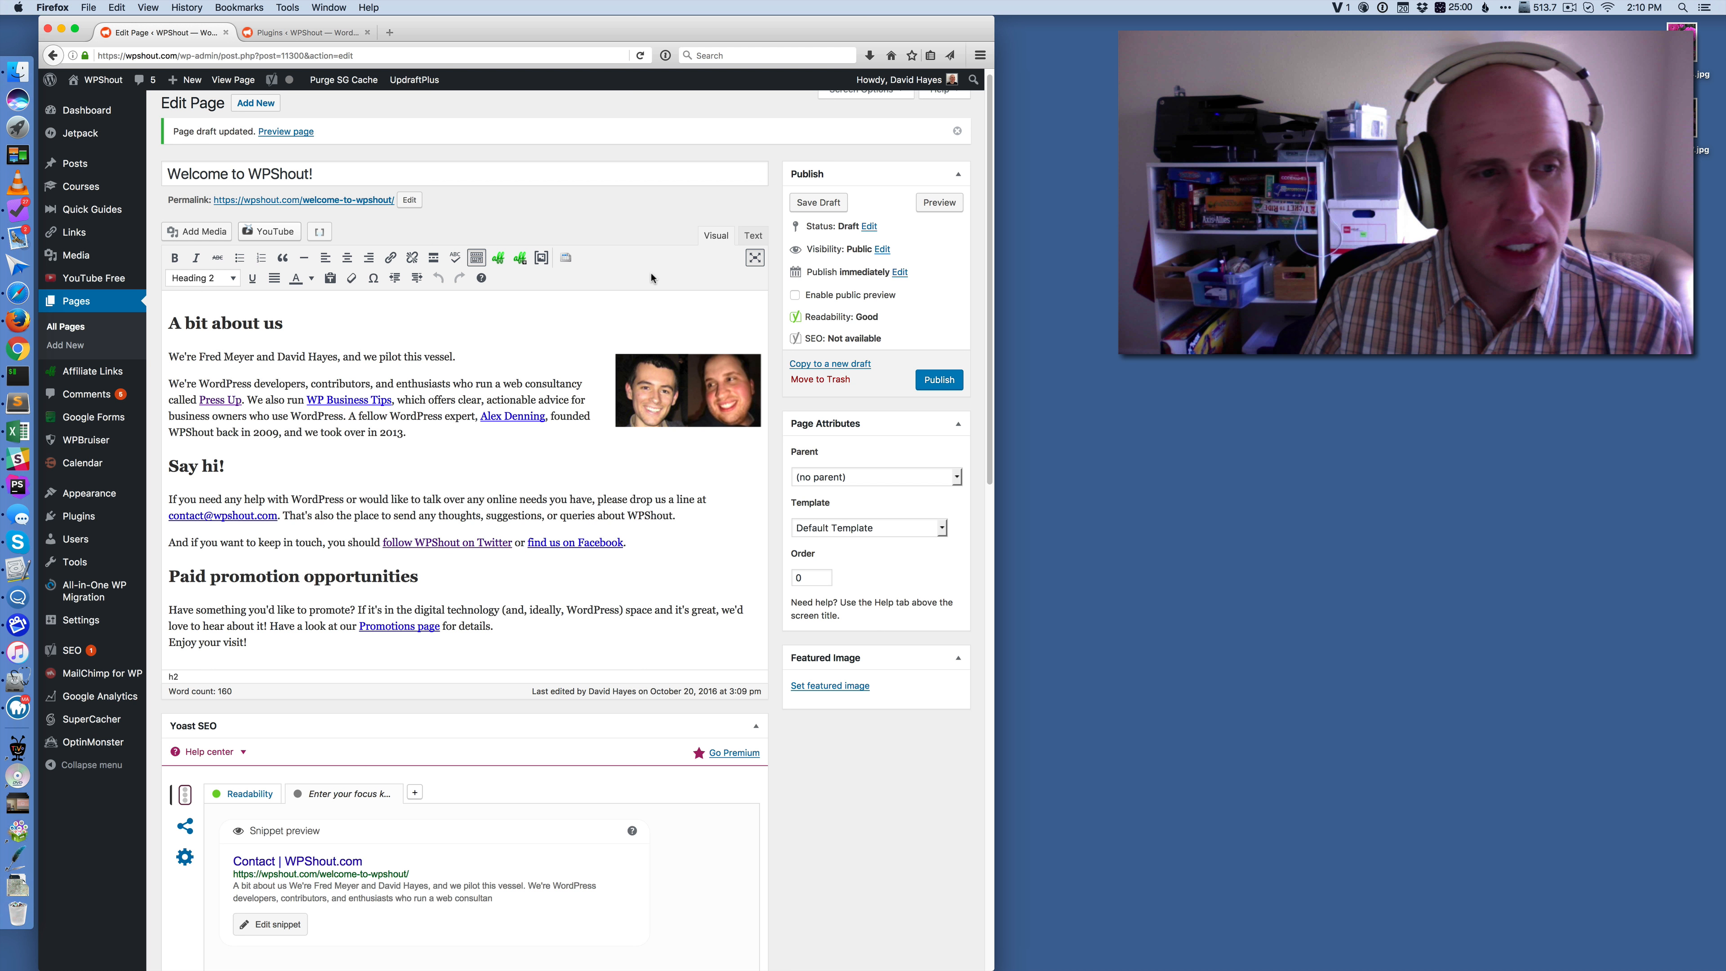
mouse_move(74, 538)
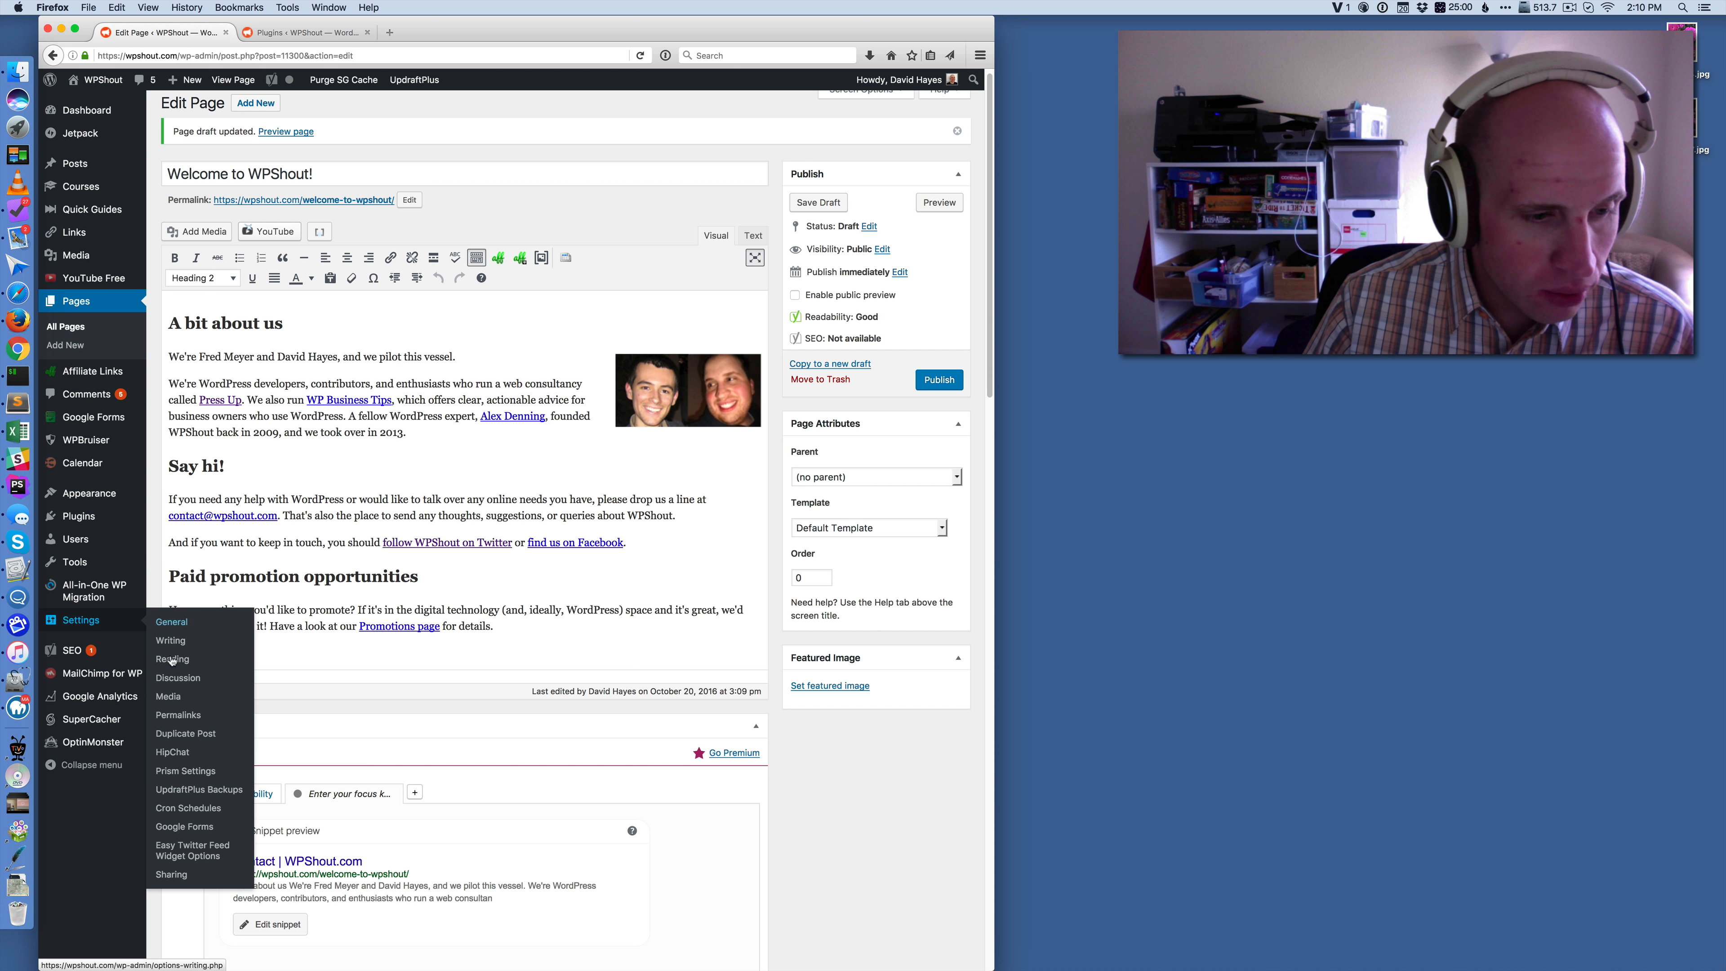
Show the Duplicate Post options page with Title, Slug, Excerpt and Content set to copy
left_click(186, 734)
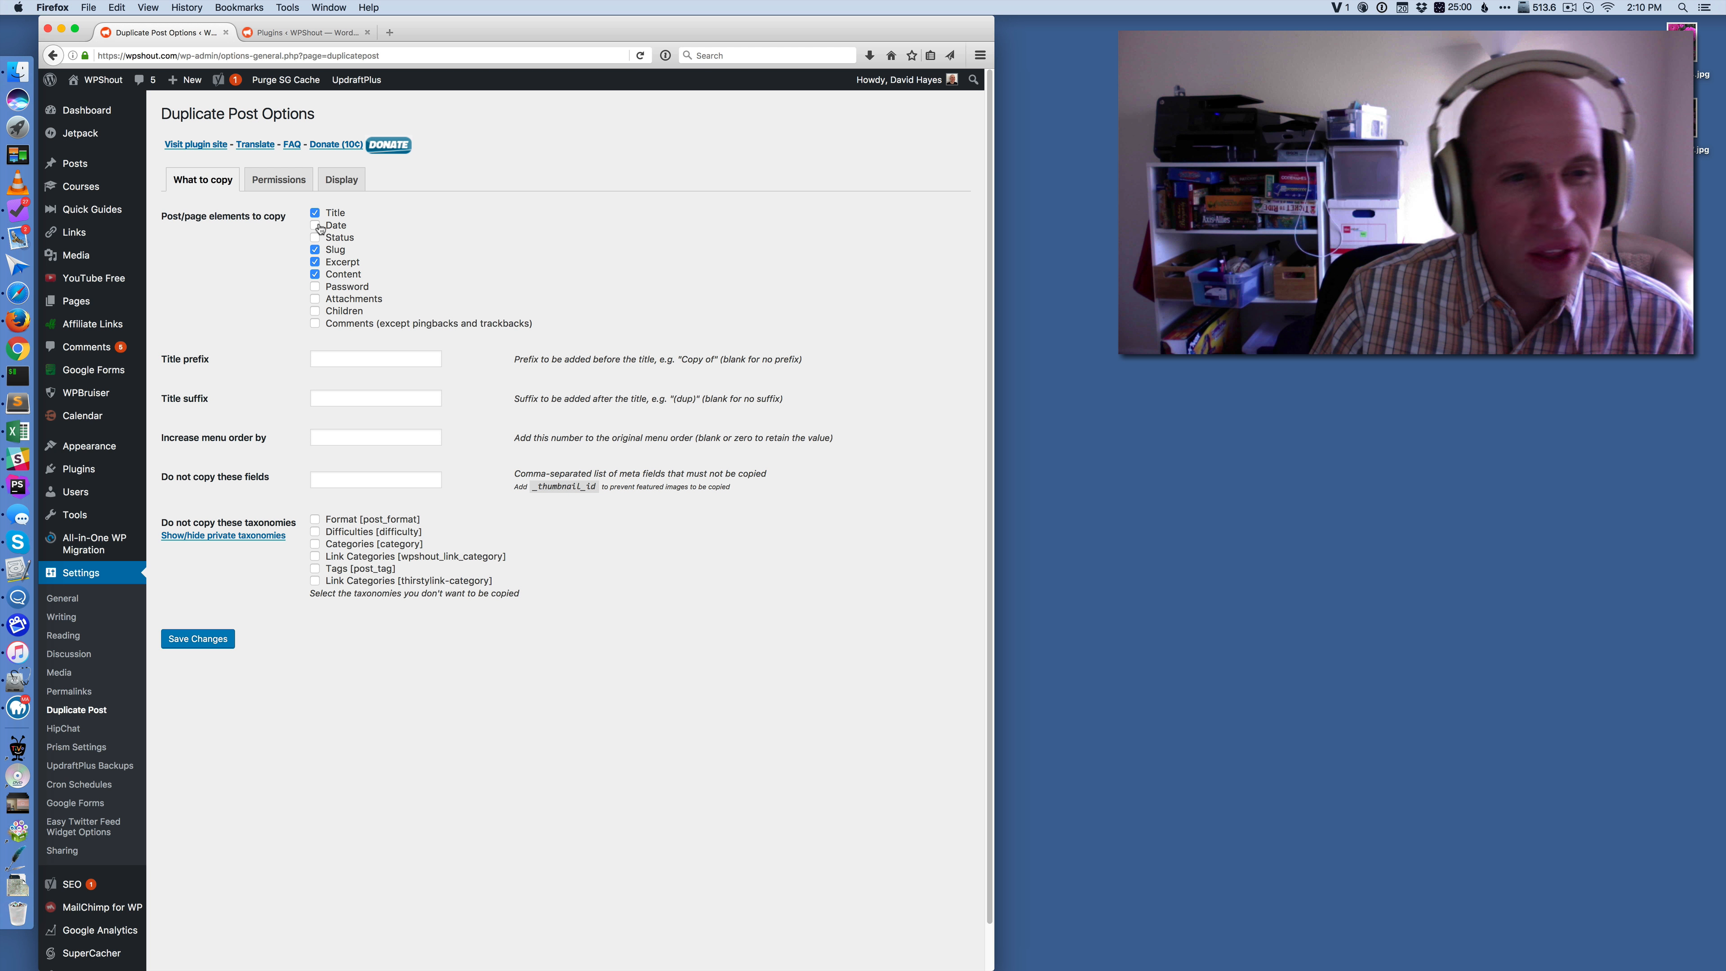
left_click(314, 226)
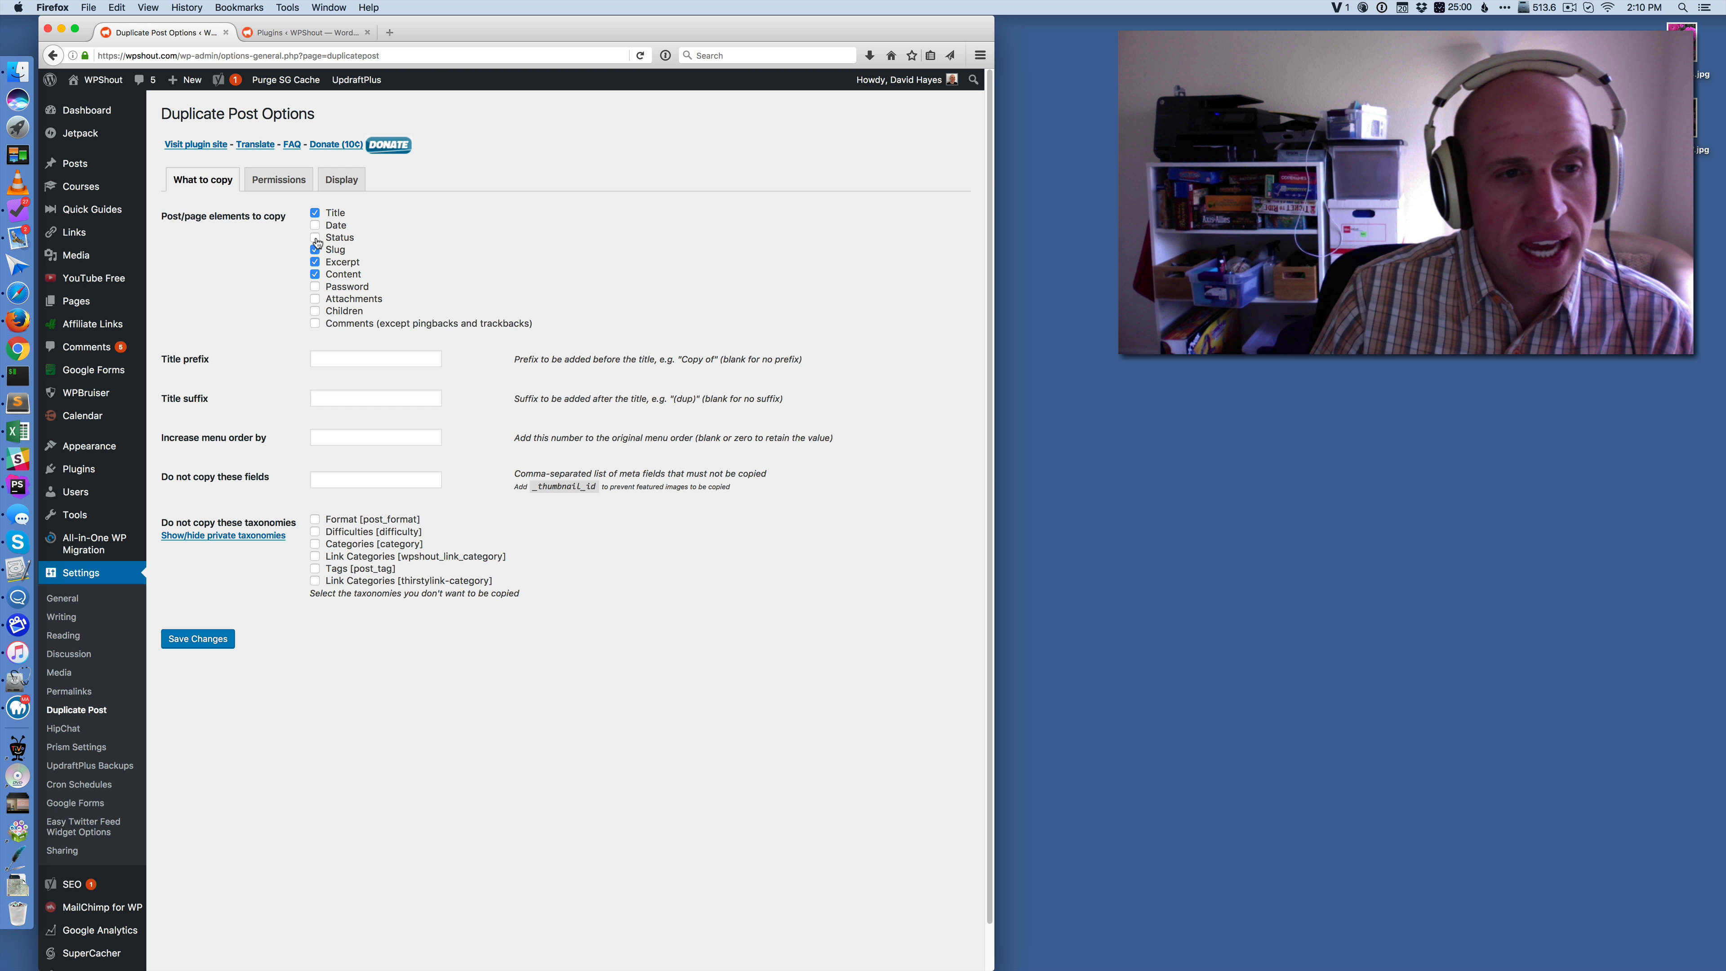
left_click(314, 249)
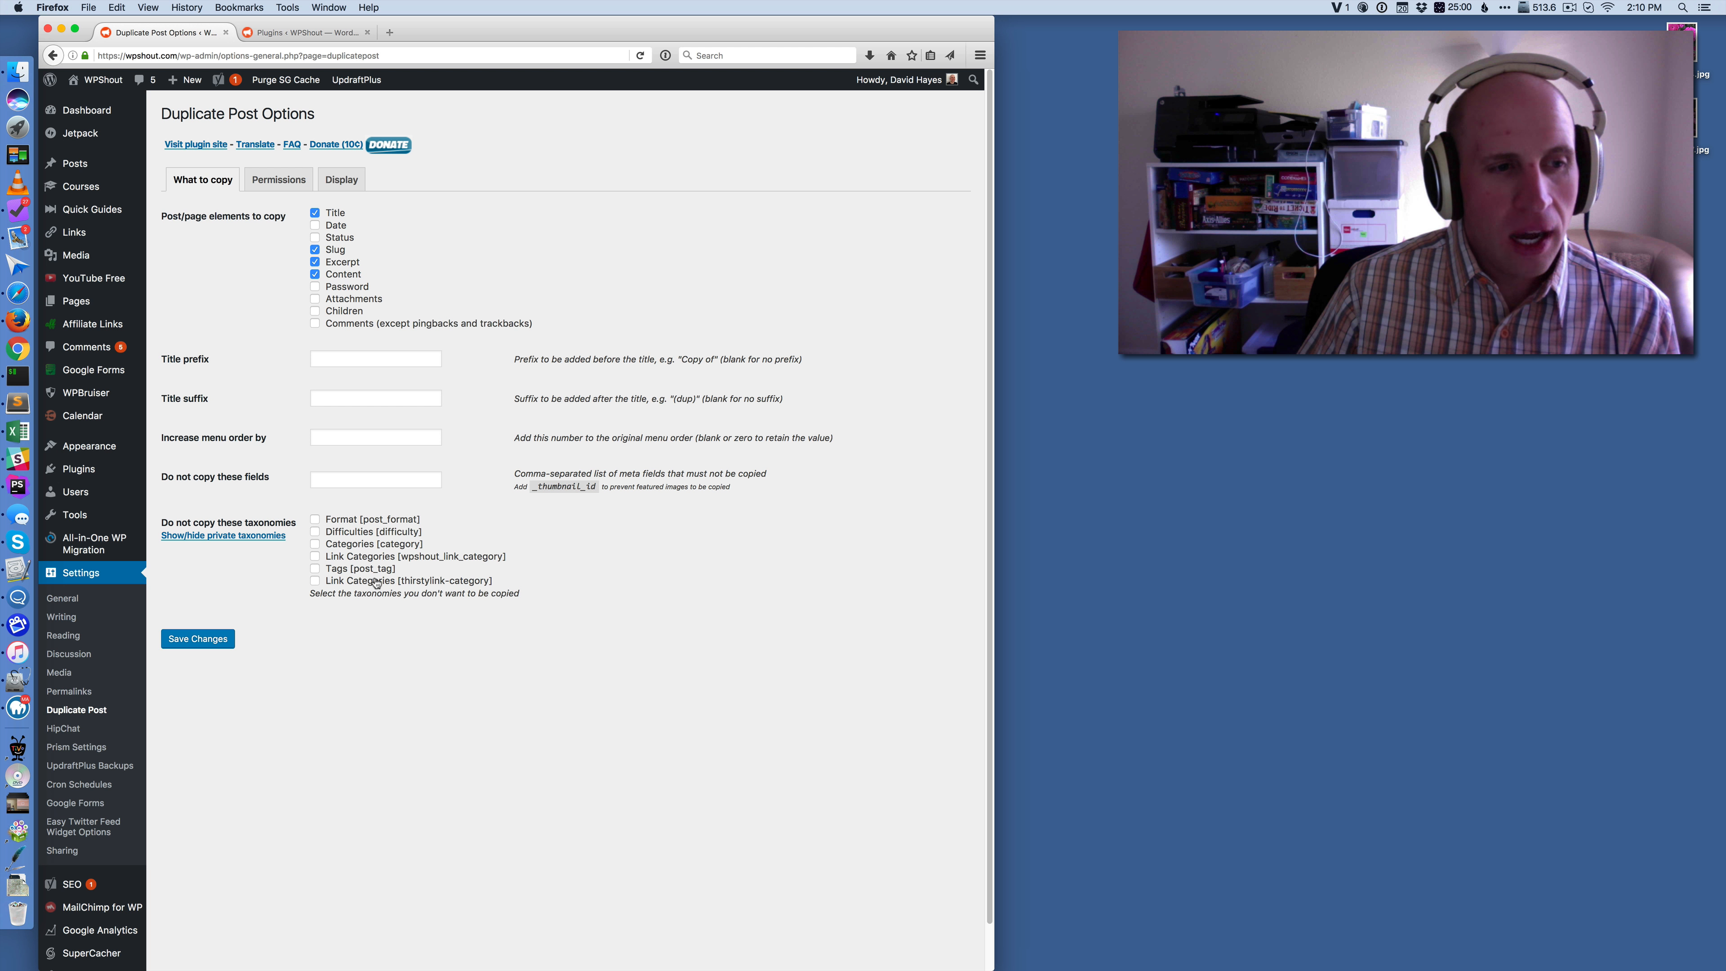
mouse_move(787, 454)
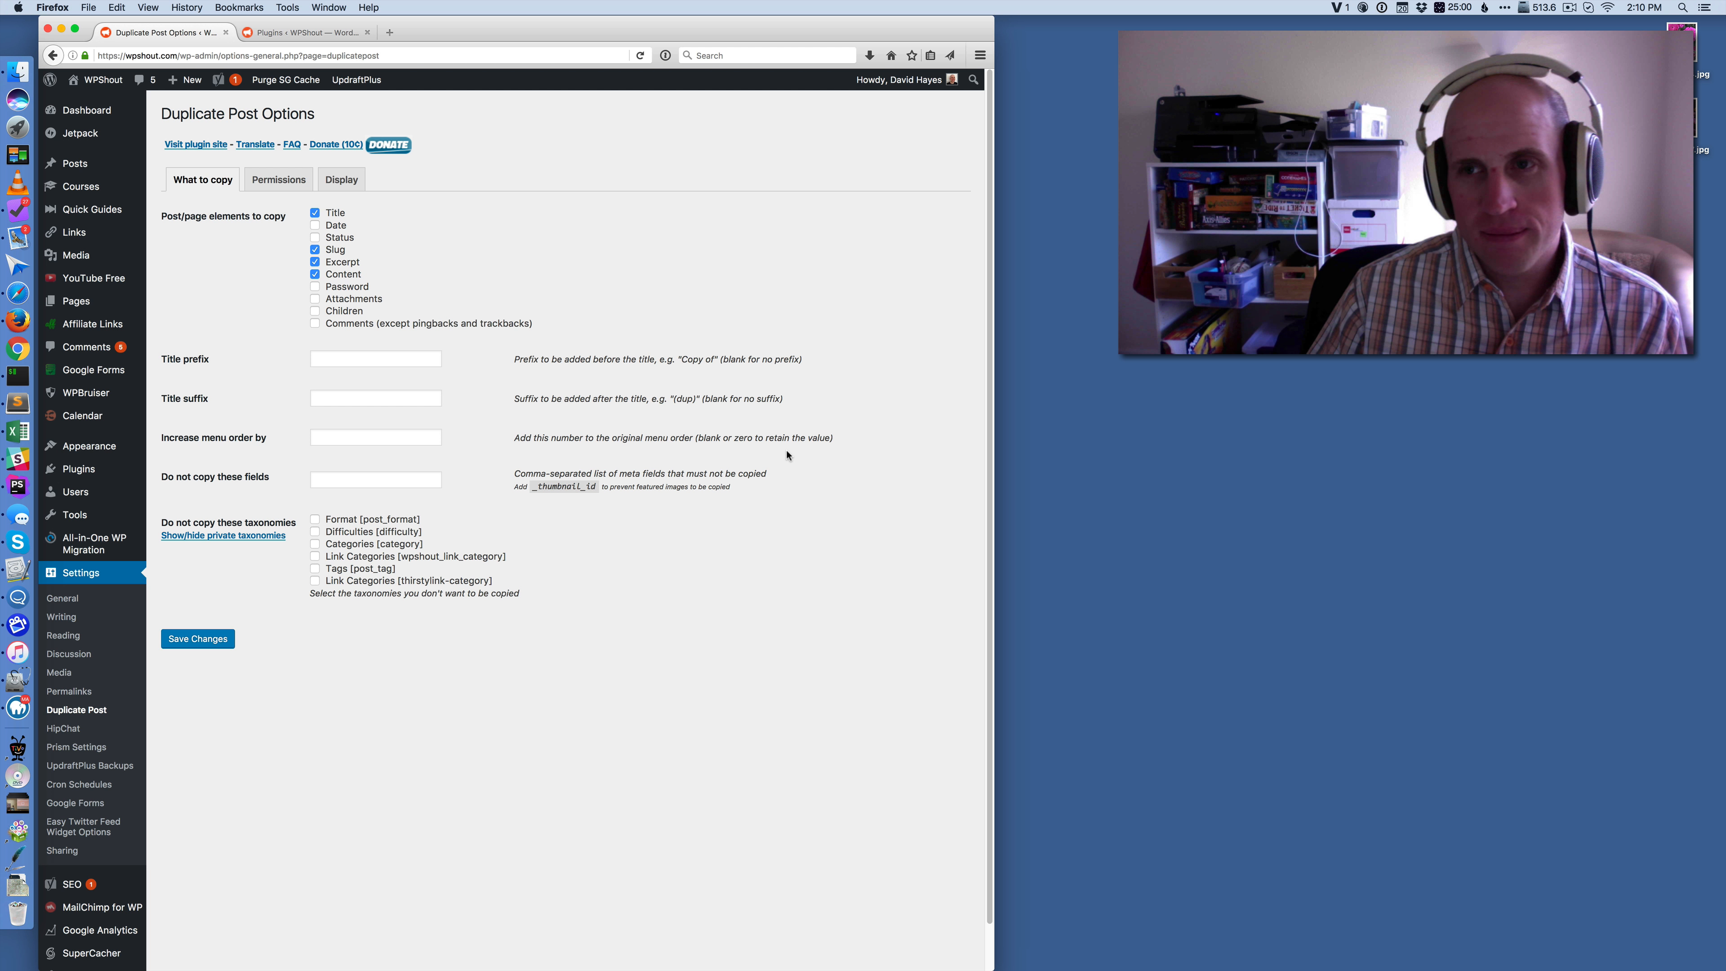